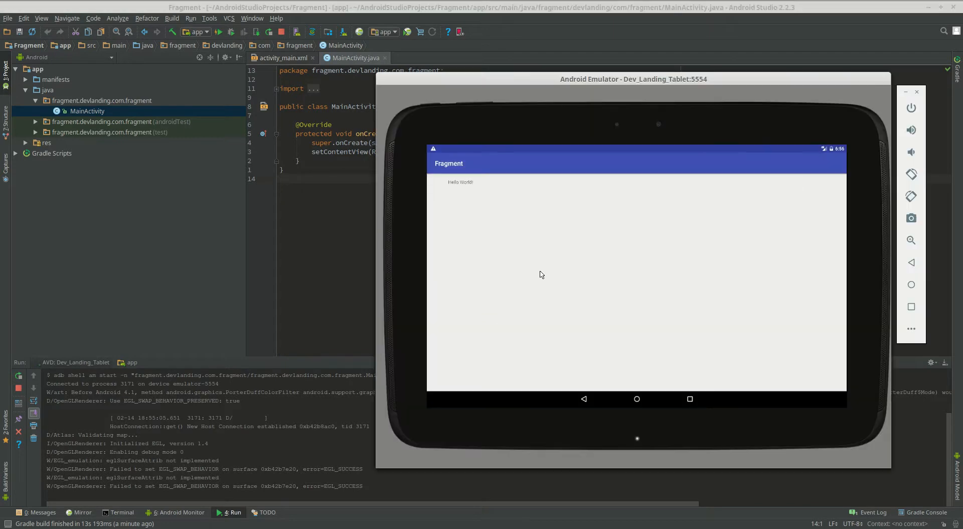
mouse_move(556, 149)
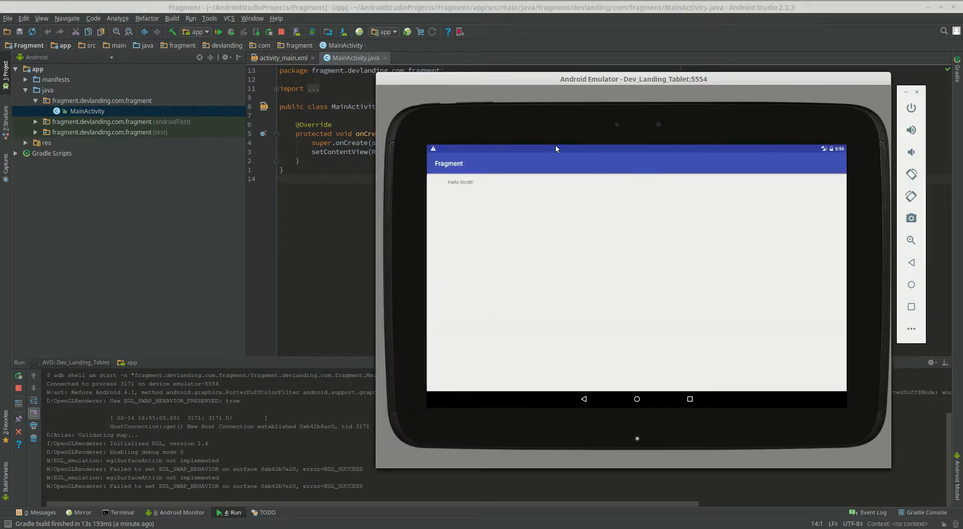
mouse_move(852, 374)
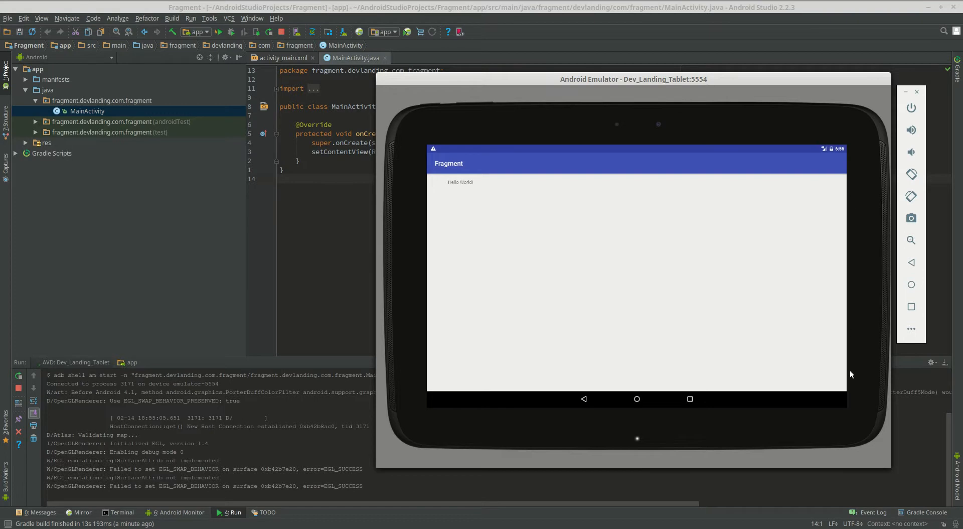
mouse_move(397, 341)
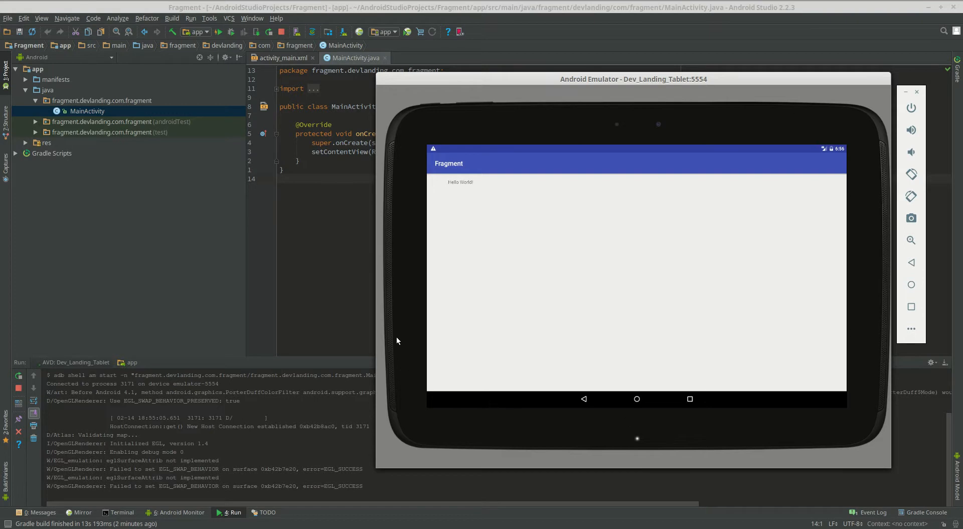
mouse_move(512, 99)
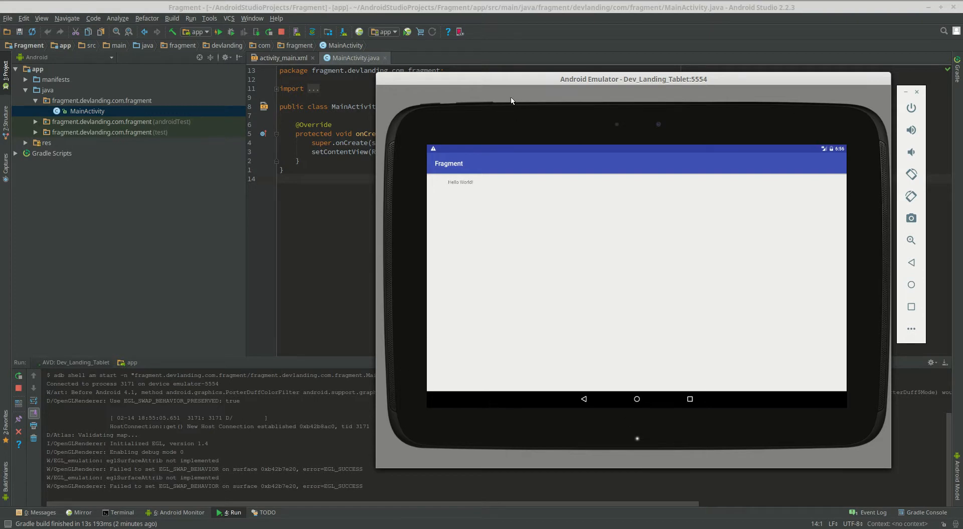
mouse_move(562, 176)
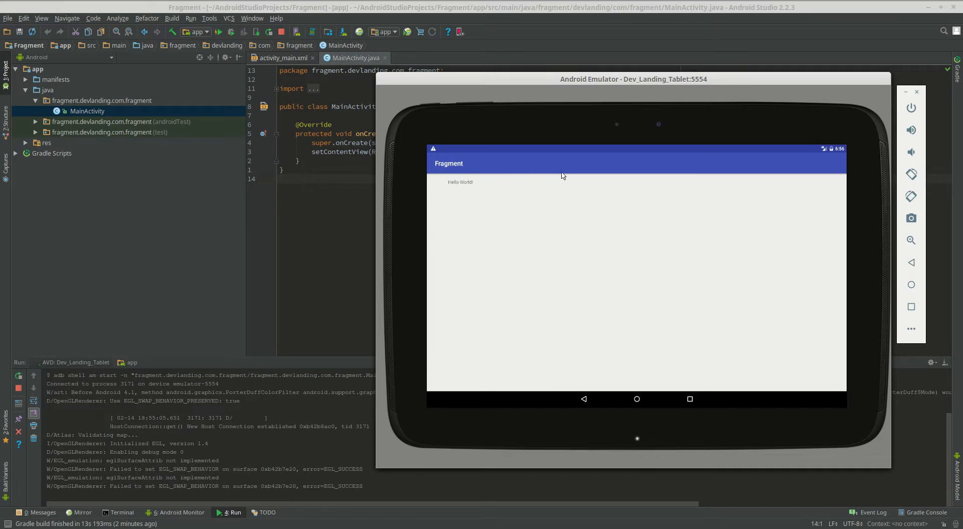
mouse_move(655, 171)
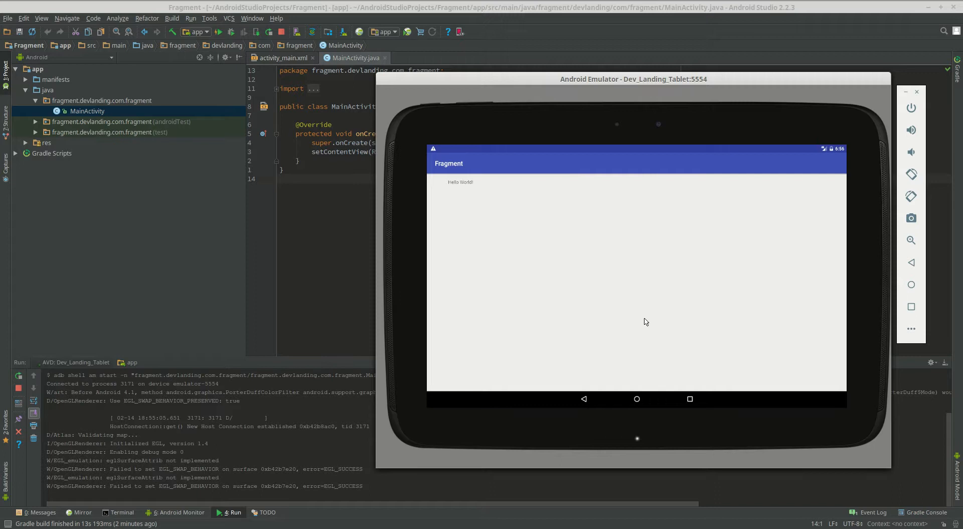
mouse_move(654, 327)
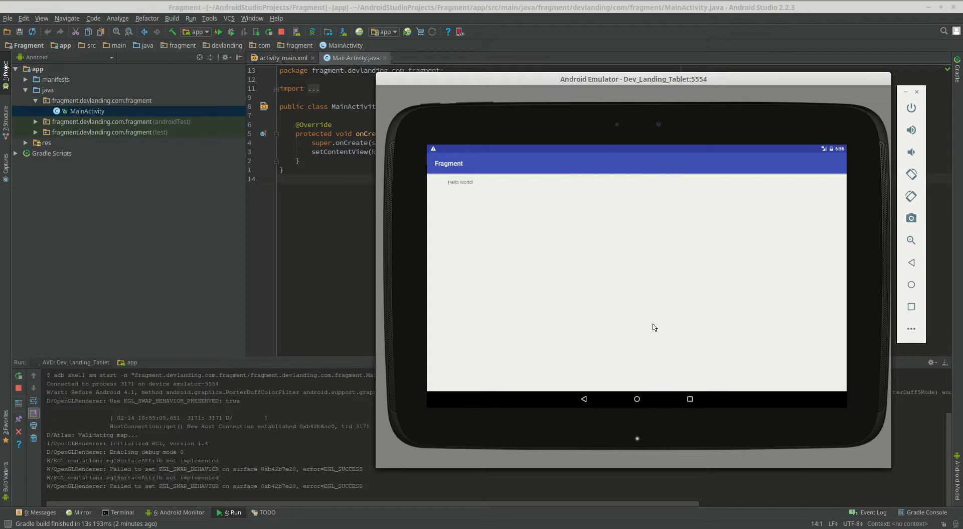
mouse_move(638, 316)
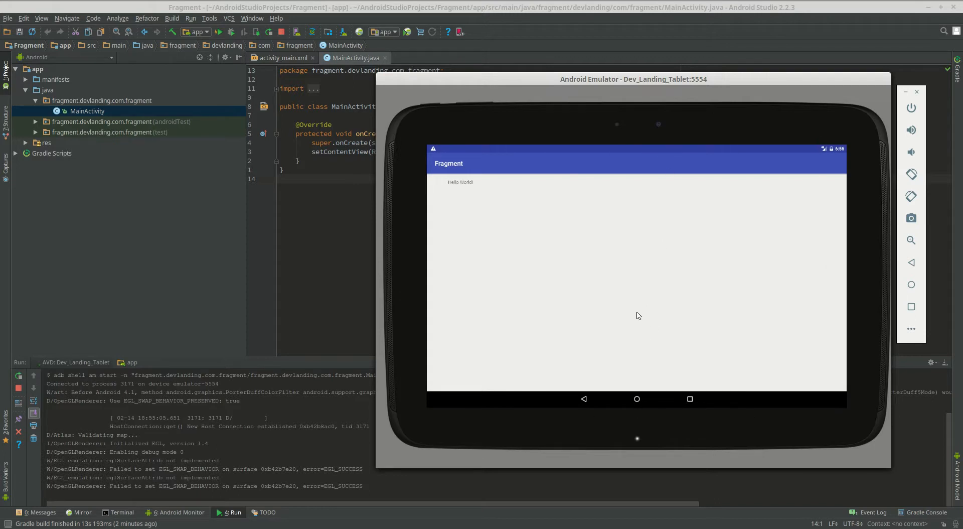
mouse_move(521, 185)
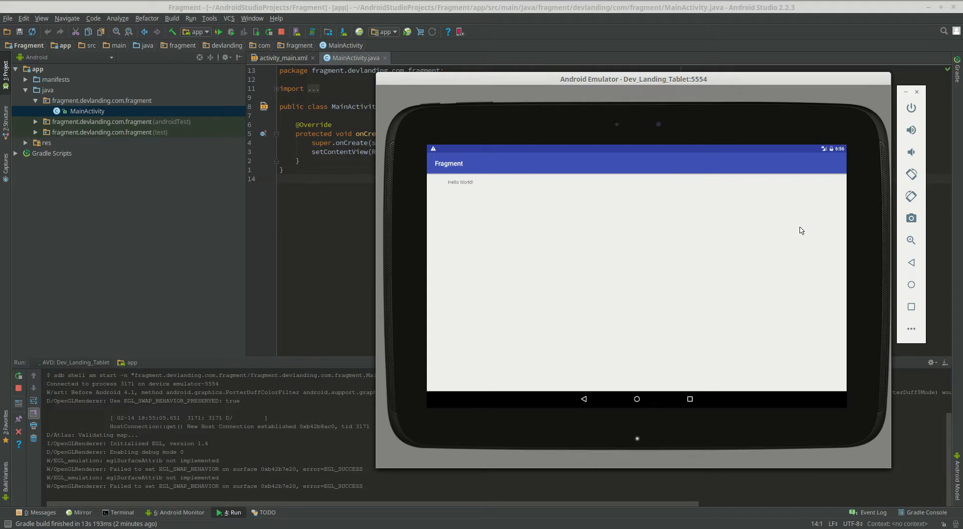
mouse_move(714, 230)
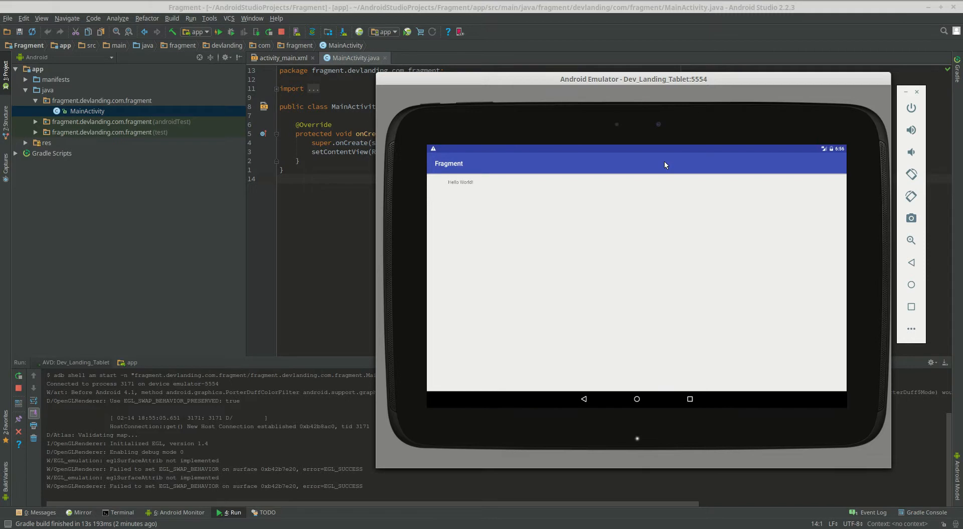
mouse_move(653, 164)
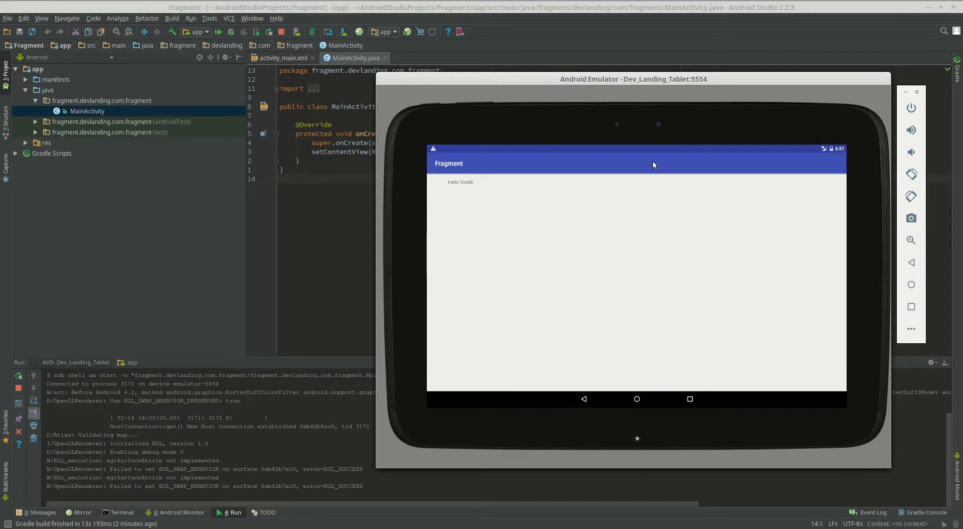
mouse_move(758, 146)
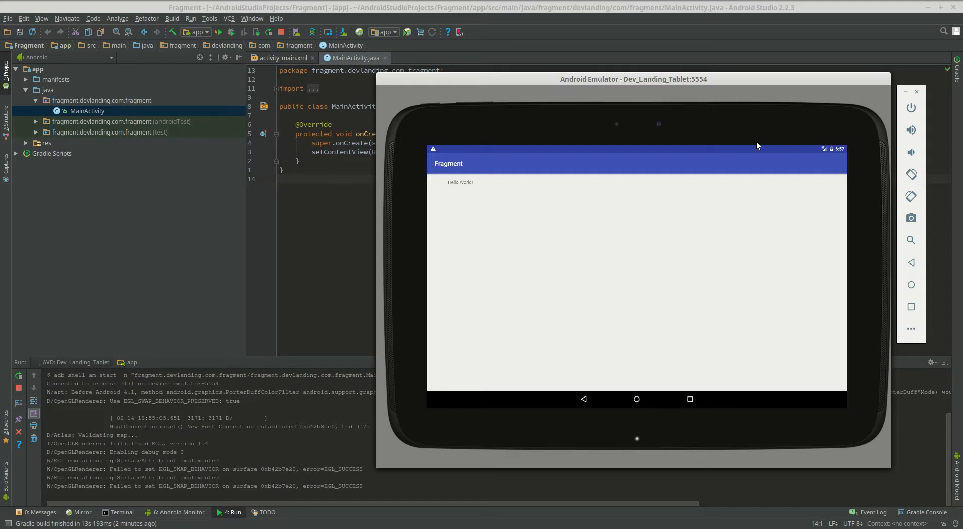
mouse_move(458, 304)
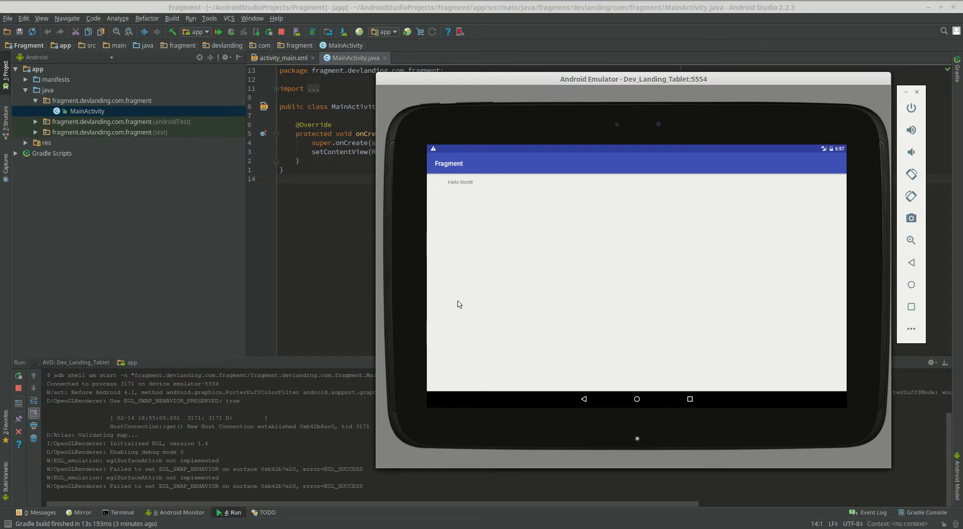
mouse_move(864, 187)
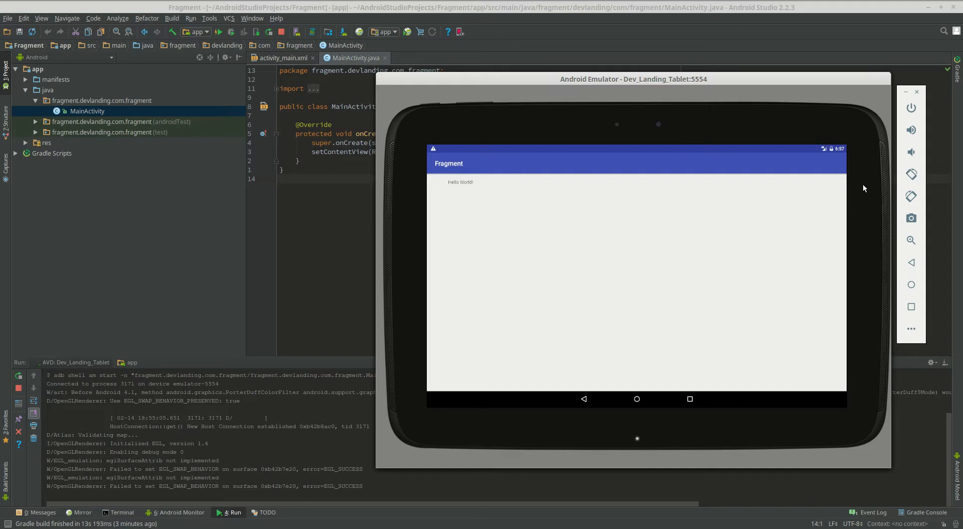
mouse_move(454, 248)
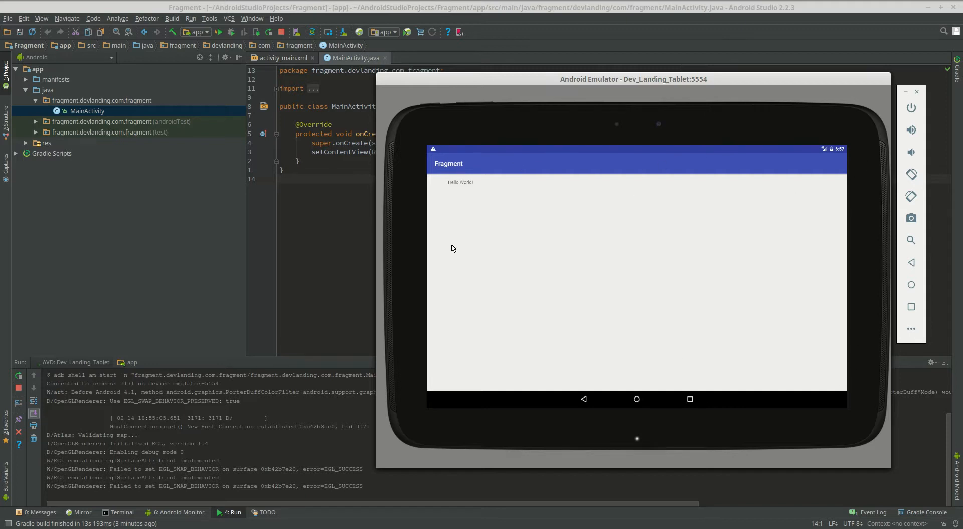
mouse_move(685, 176)
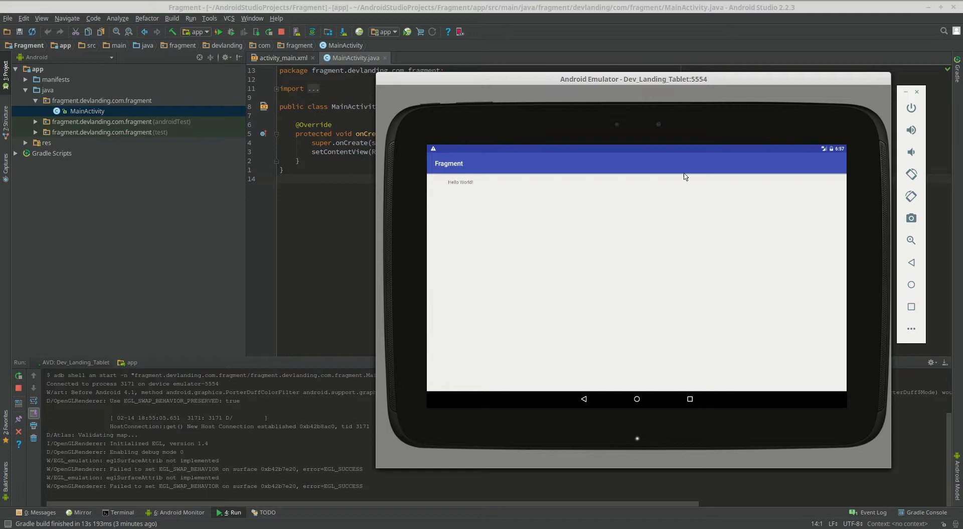
mouse_move(546, 40)
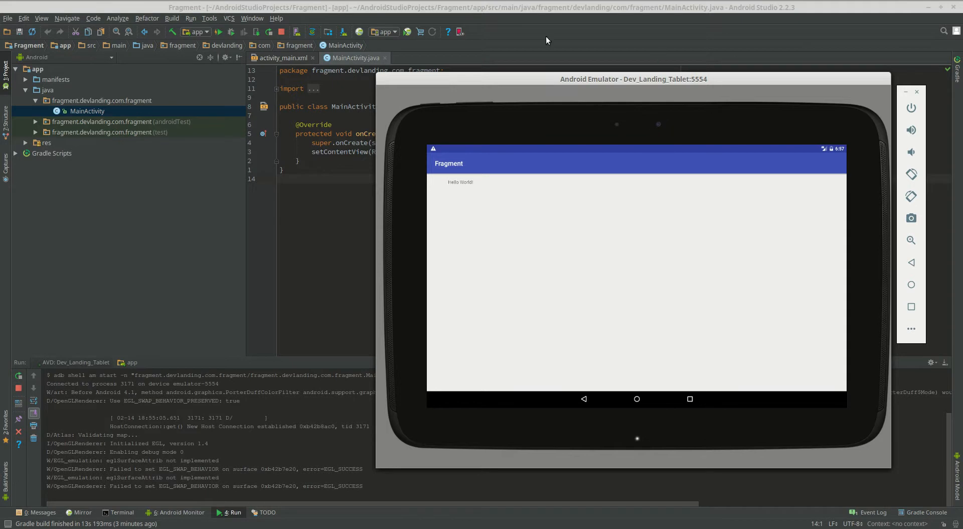
mouse_move(518, 189)
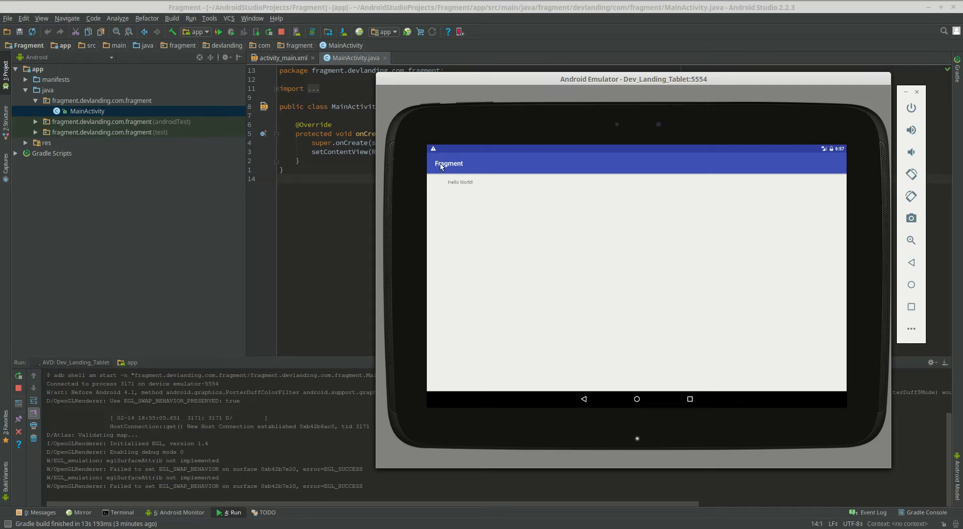
mouse_move(526, 261)
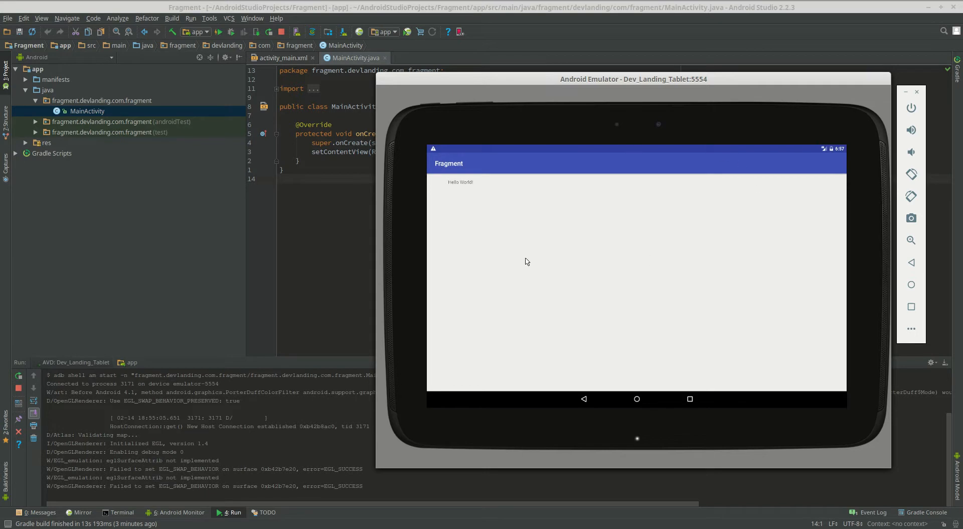
mouse_move(423, 146)
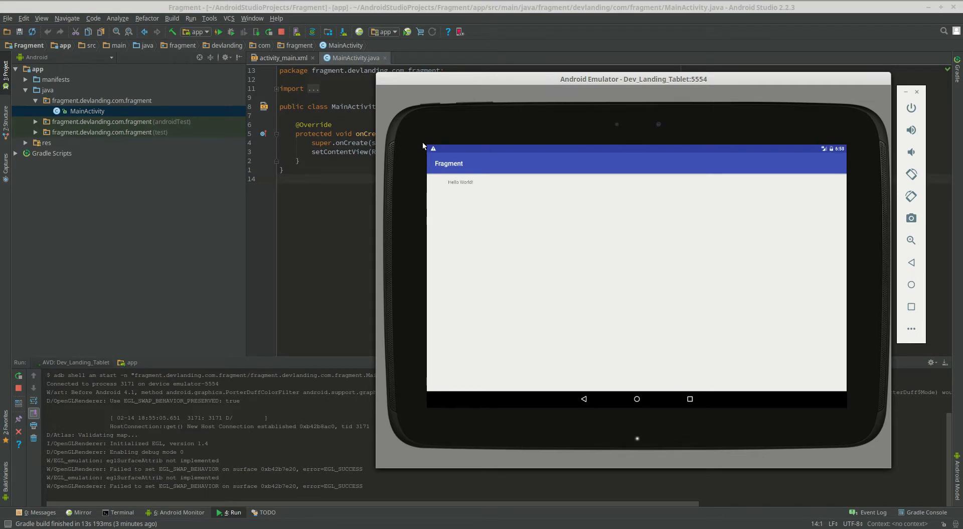
mouse_move(559, 140)
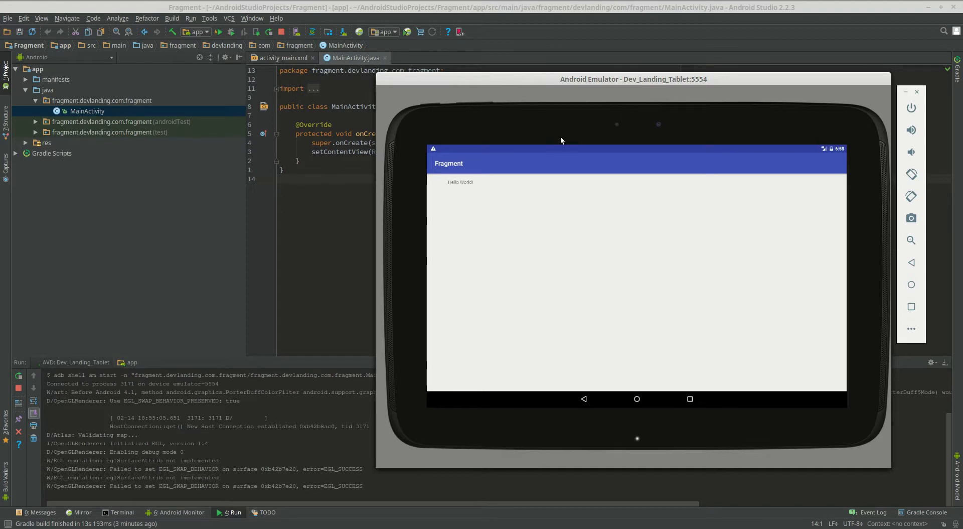
mouse_move(634, 295)
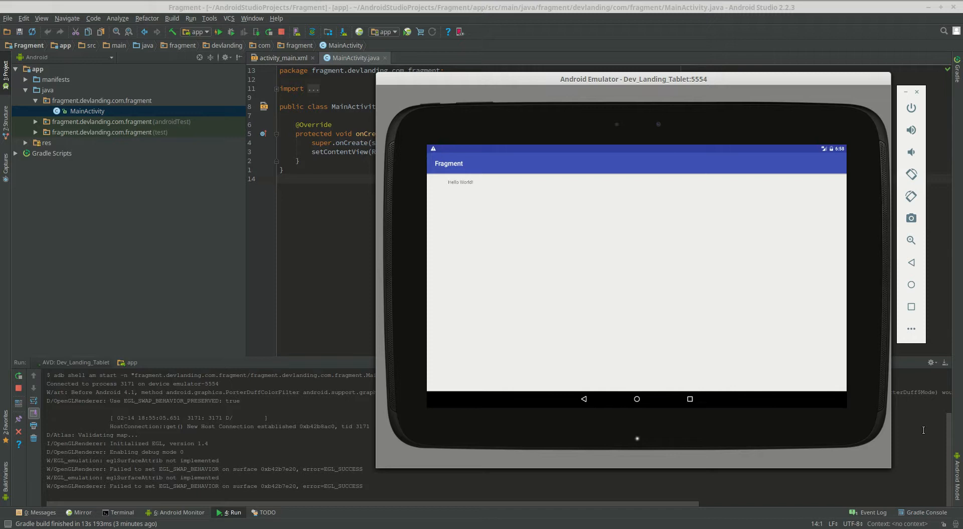
mouse_move(626, 65)
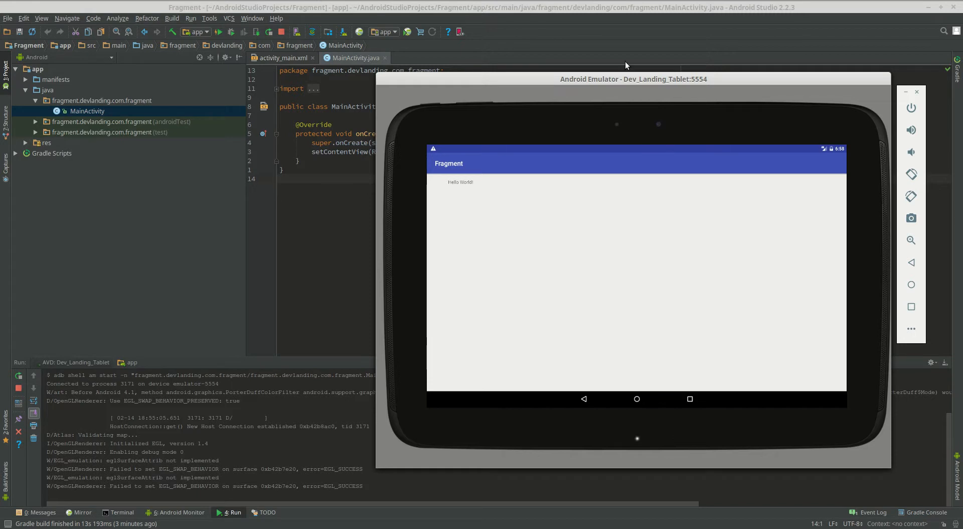
mouse_move(739, 169)
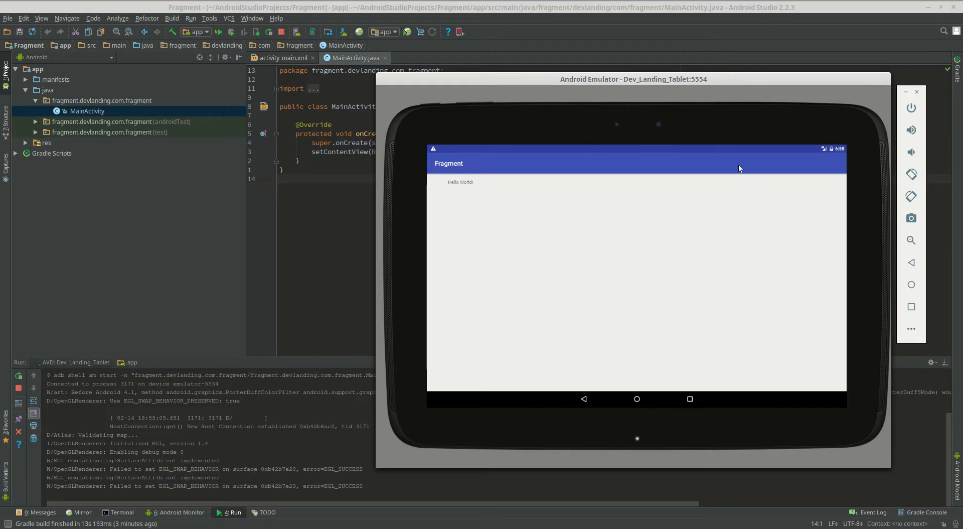
mouse_move(810, 367)
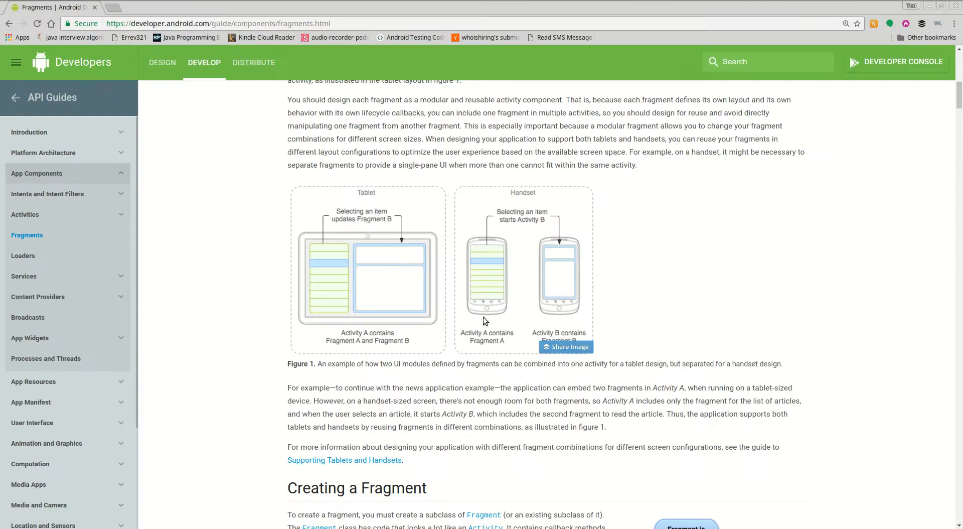
mouse_move(232, 174)
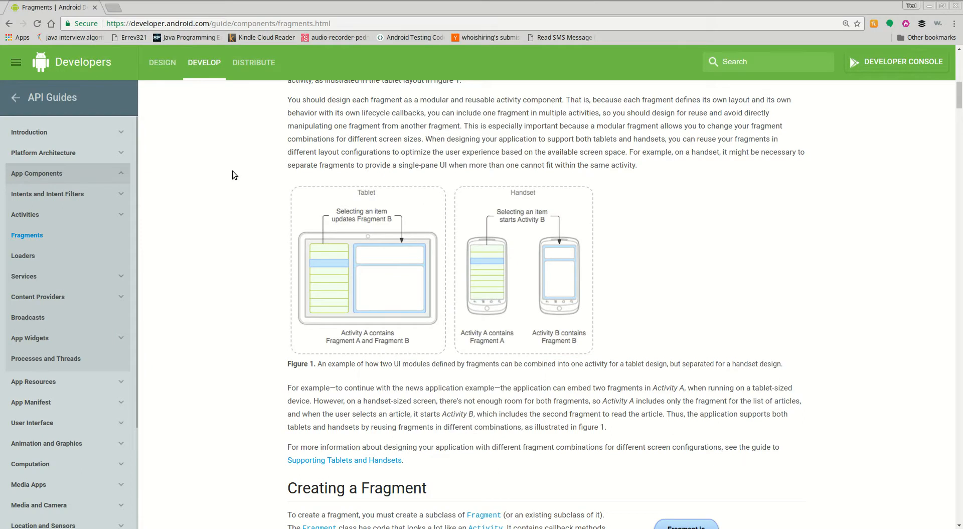
mouse_move(524, 124)
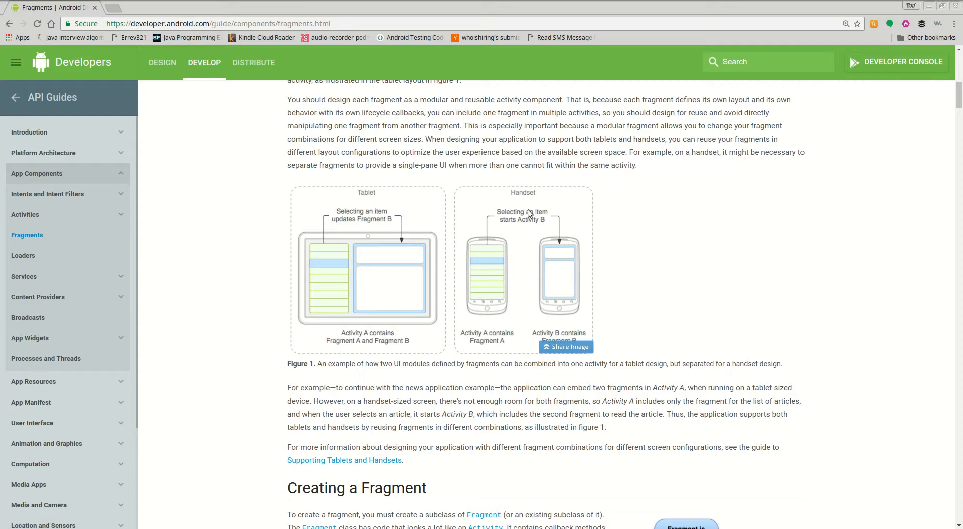
mouse_move(499, 256)
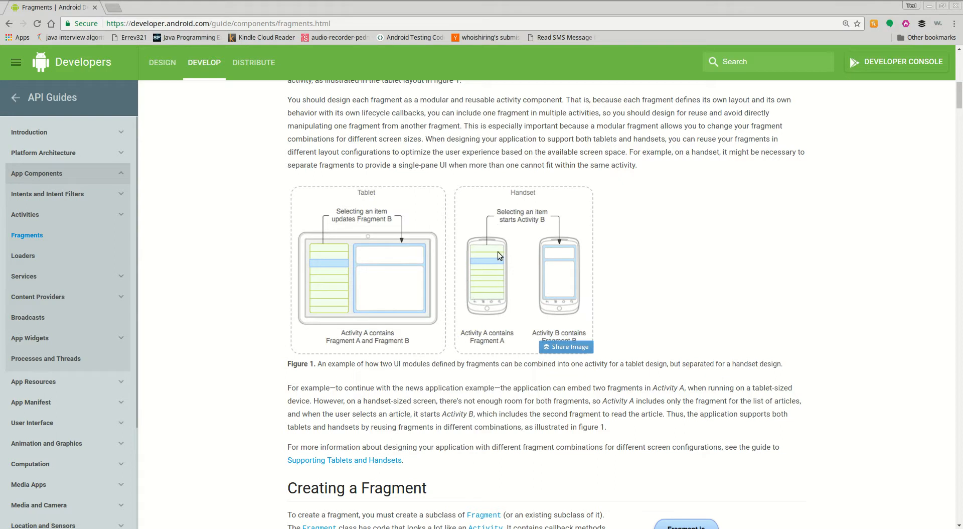
mouse_move(533, 232)
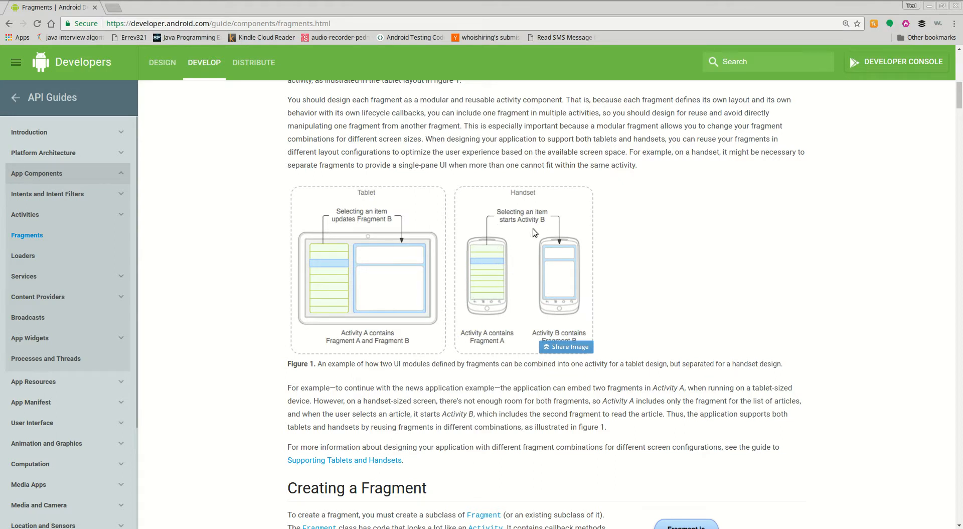
mouse_move(570, 220)
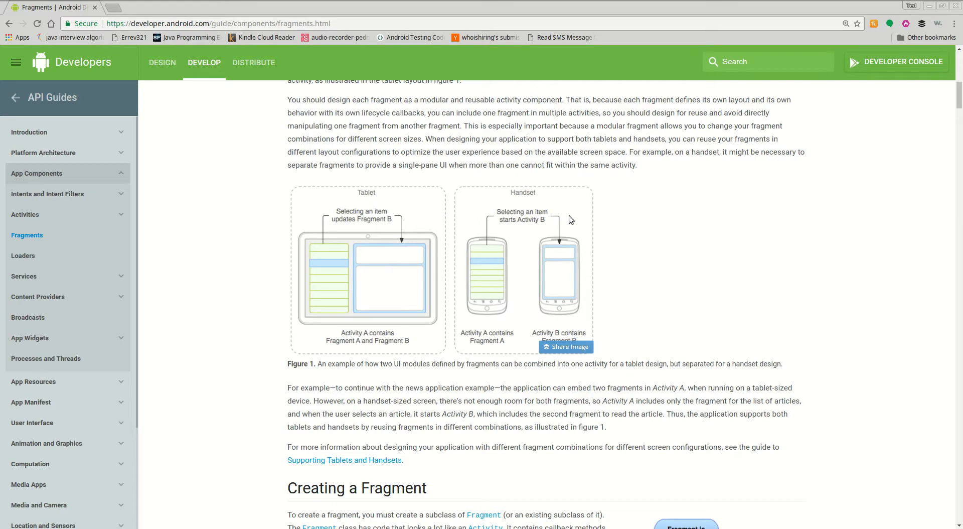
mouse_move(318, 262)
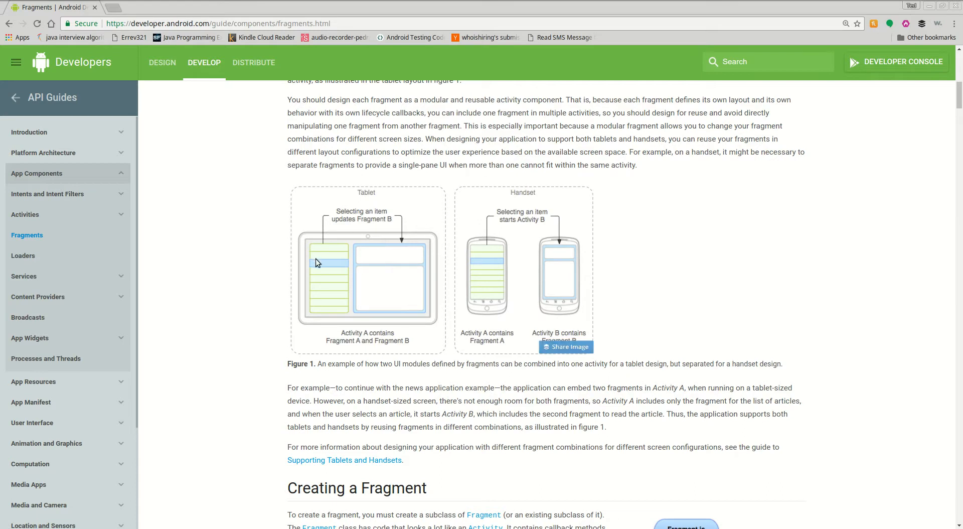
mouse_move(362, 253)
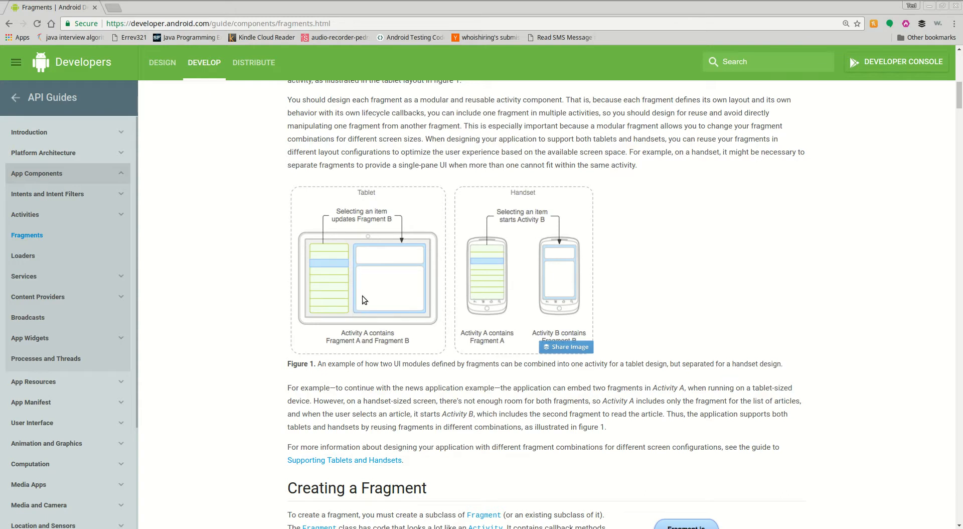
mouse_move(341, 276)
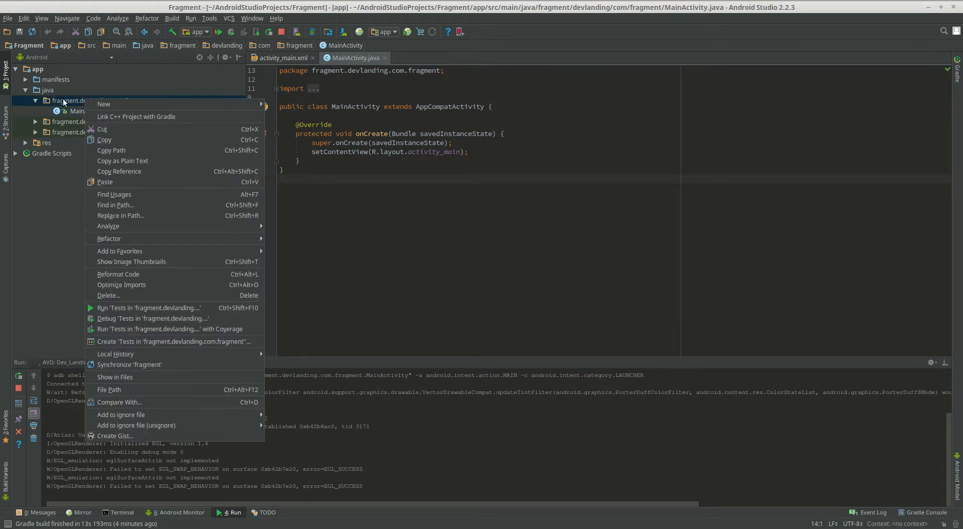
mouse_move(103, 103)
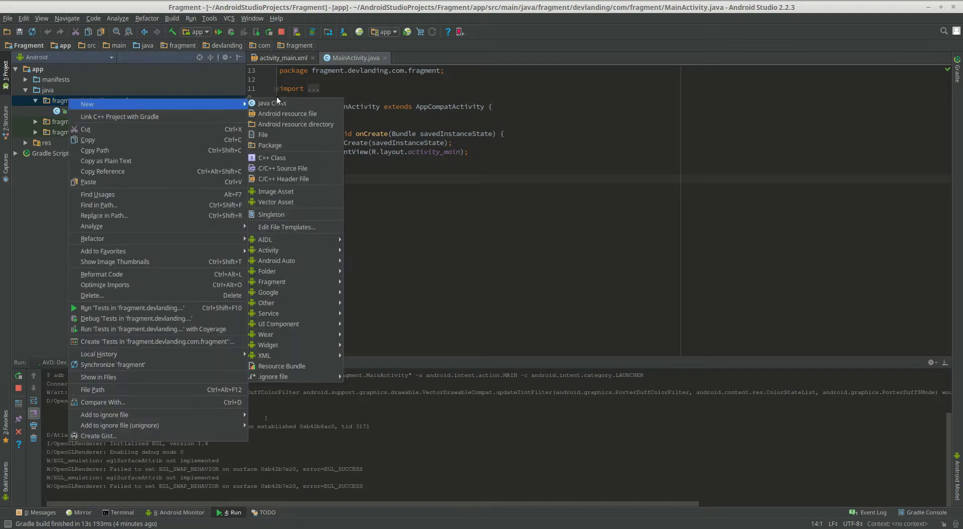
mouse_move(272, 281)
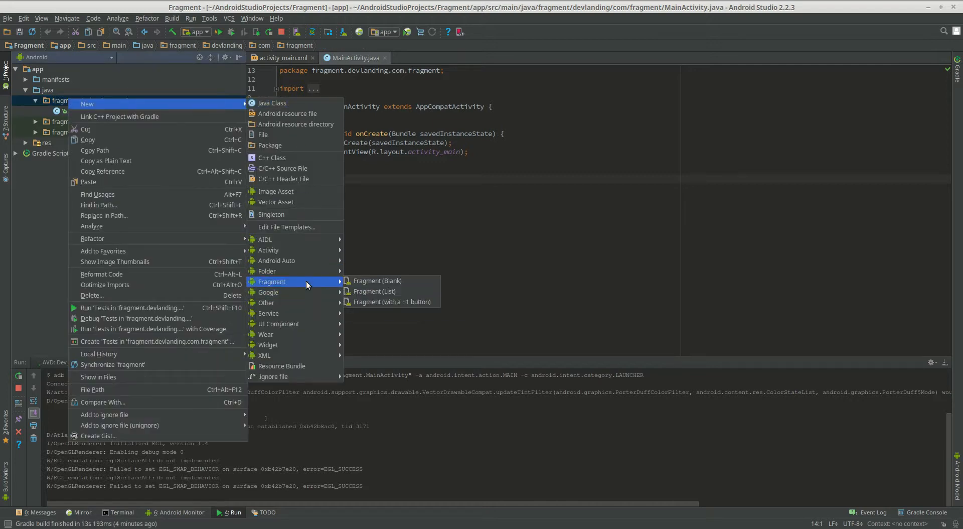
Create a new blank fragment named FragmentA with its generated layout file.
click(377, 279)
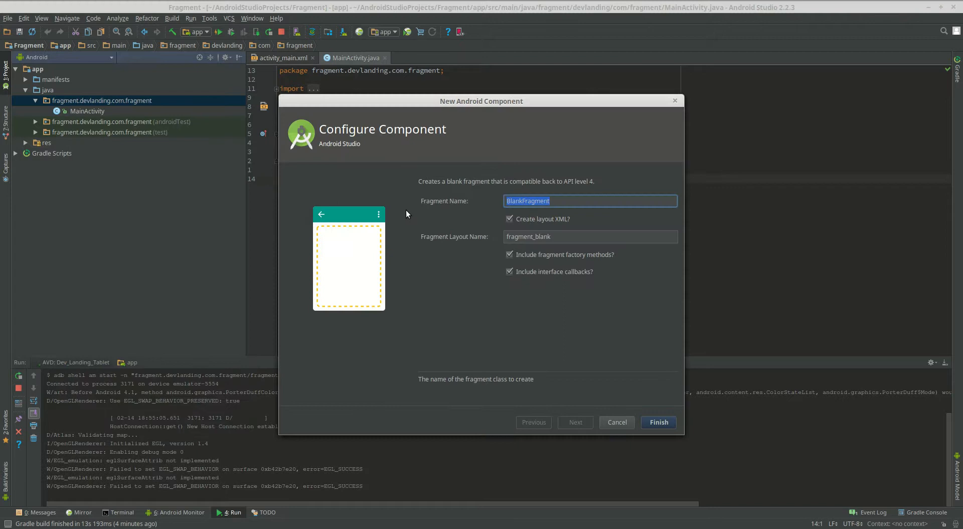
mouse_move(496, 181)
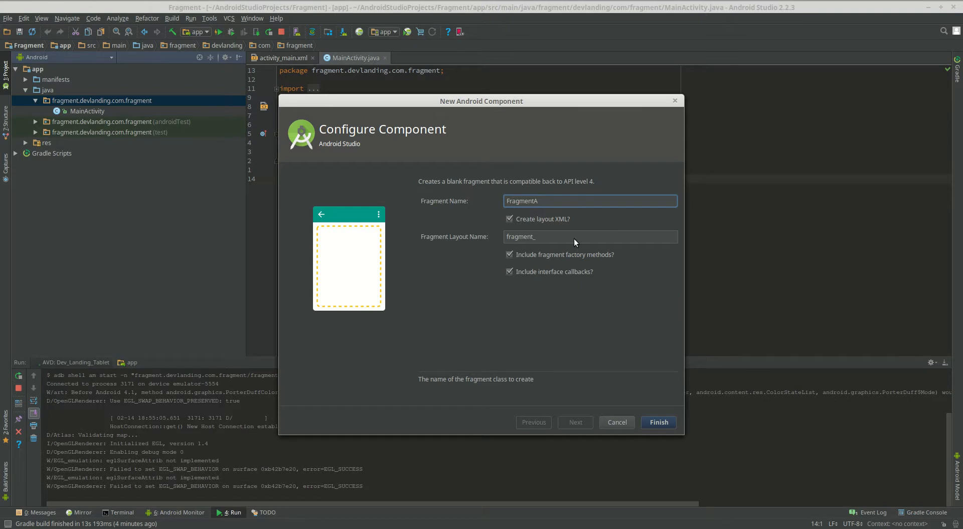
click(658, 422)
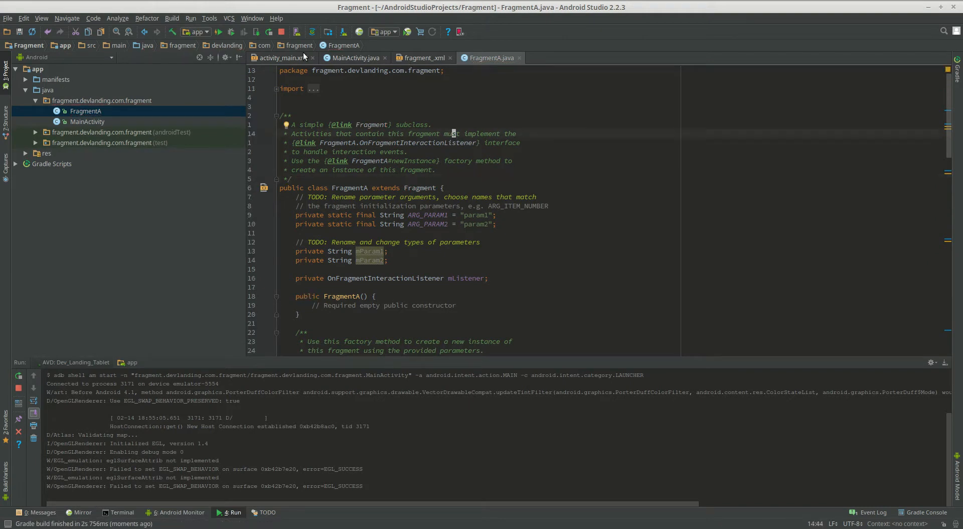
In activity_main.xml, replace the Hello World TextView with a match_parent LinearLayout of weightSum 2 holding a RelativeLayout.
click(281, 57)
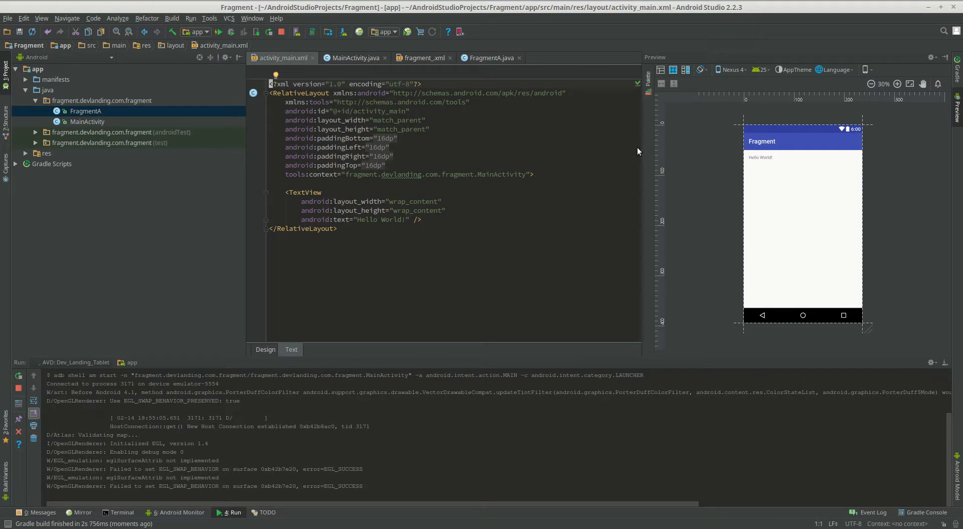
click(408, 137)
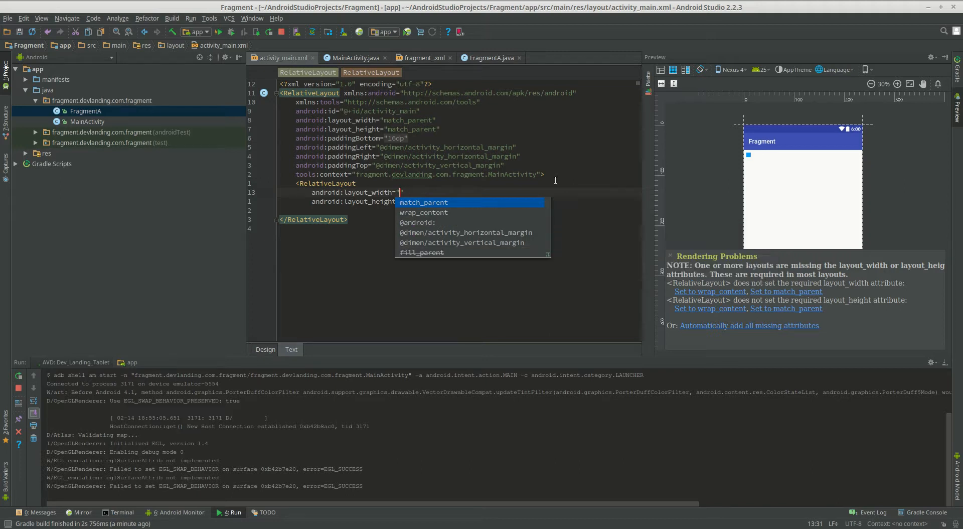
text(")
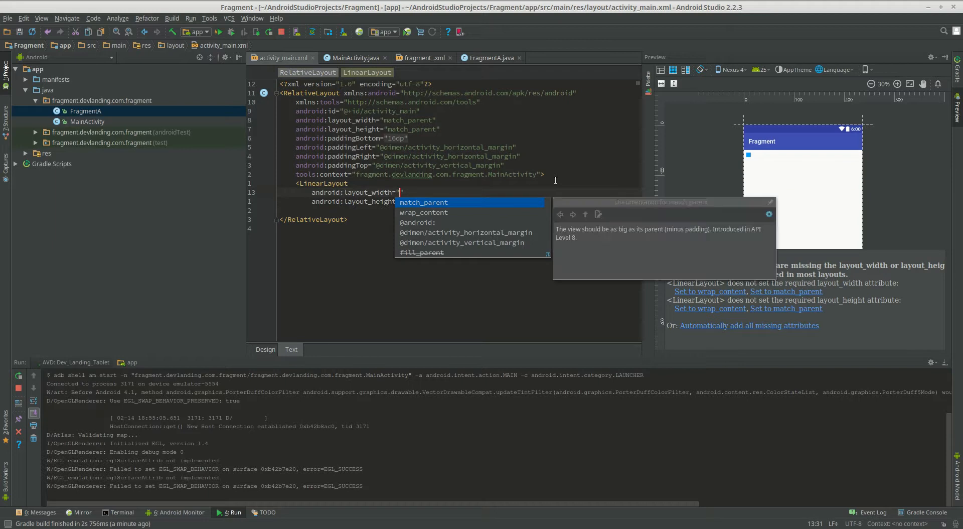
click(424, 201)
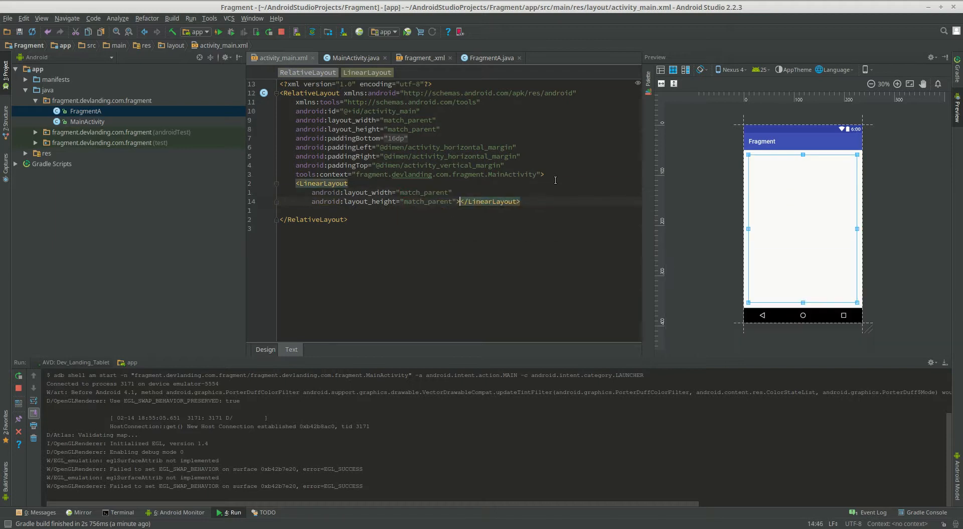
text(weightSum="2"></LinearLayout>)
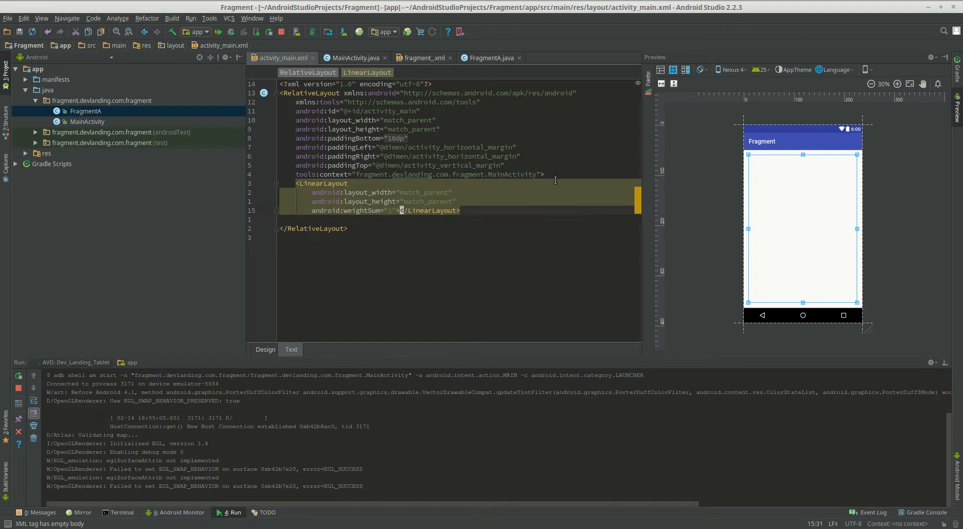
text(android:layout_width="wrap_content)
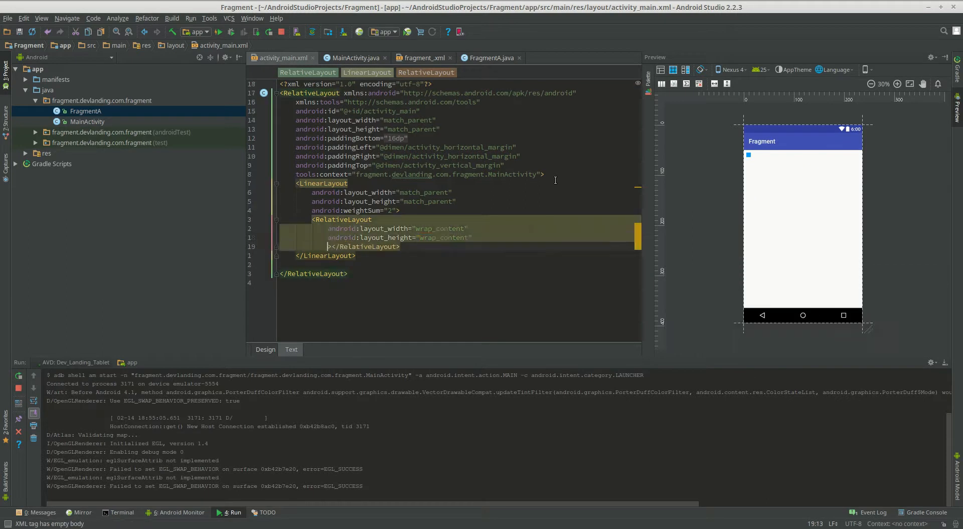
Make the LinearLayout vertical and give its RelativeLayout children layout_weight="1".
text(android:layout_weight="1">)
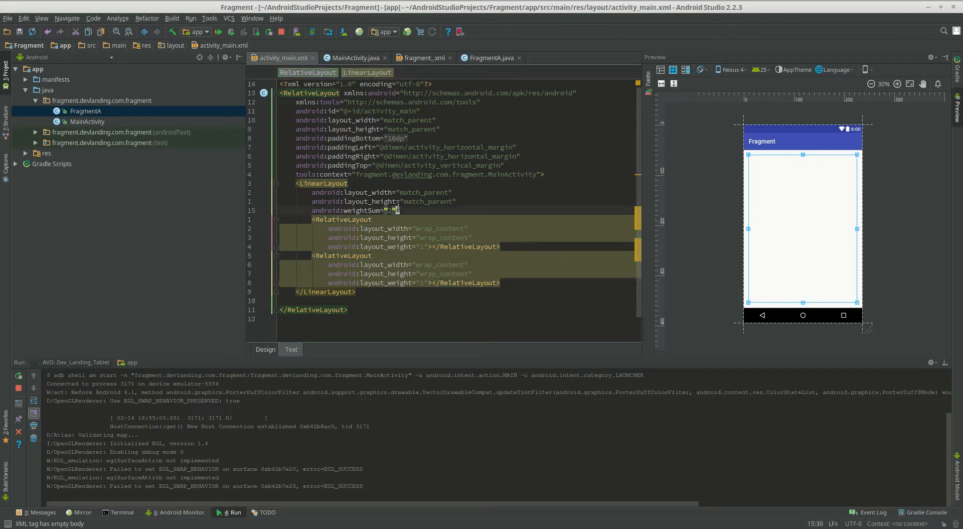
text(android:orientation="")
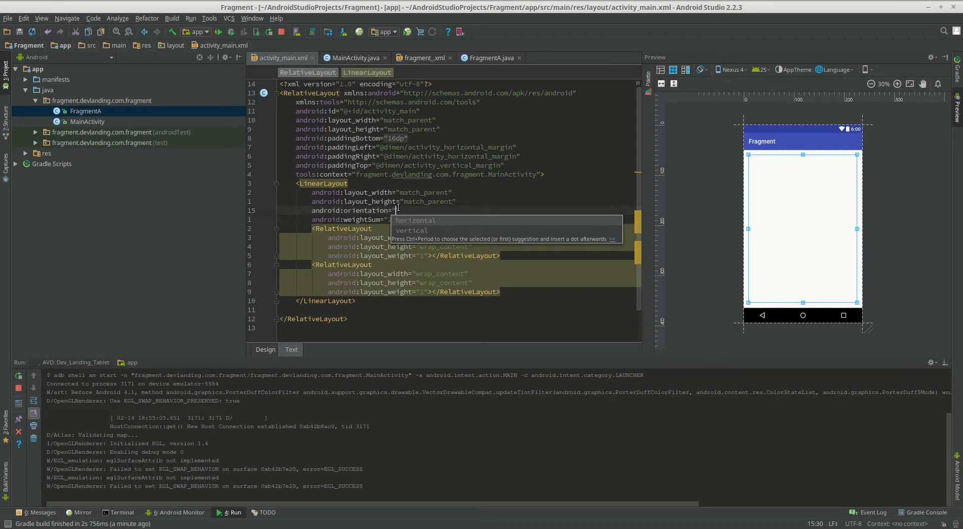
text(vertical")
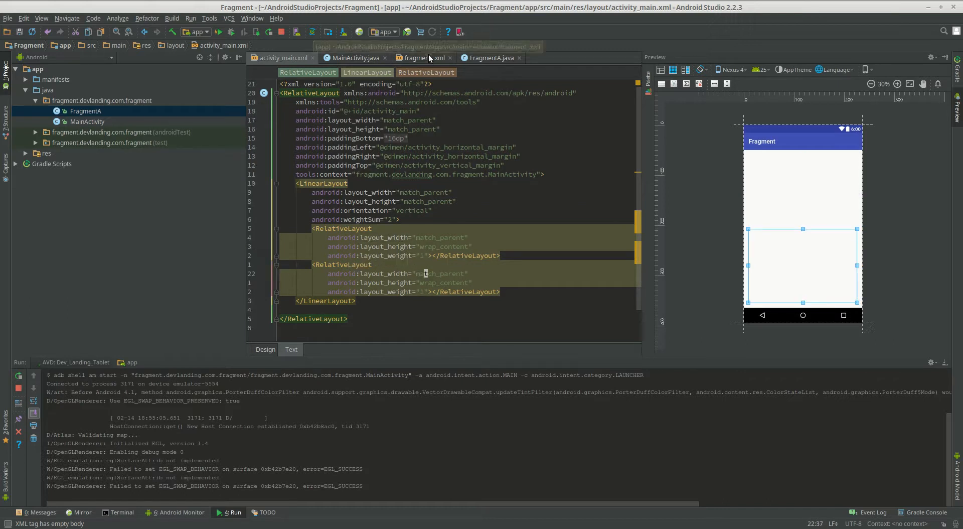
Remove FragmentA's placeholder TextView, add an empty android:background attribute, and search for 'android material color'.
click(420, 57)
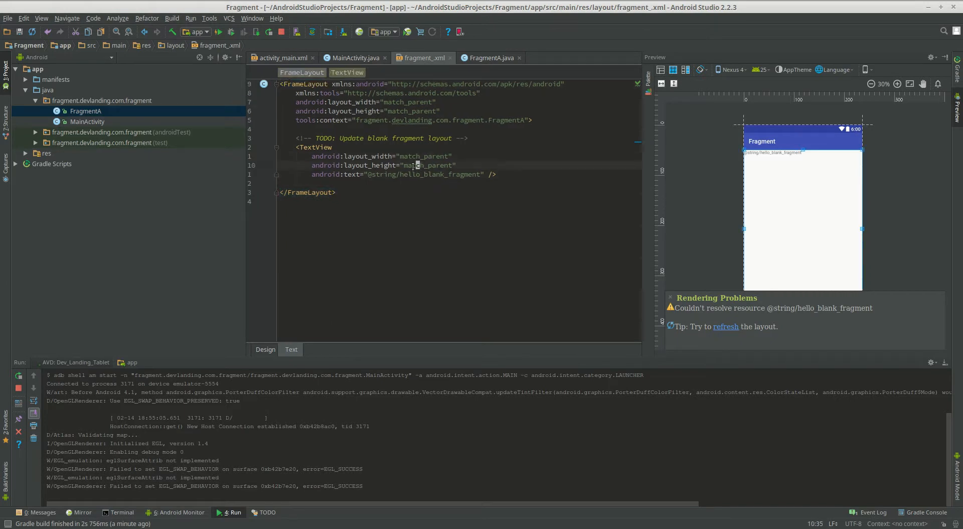
key(enter)
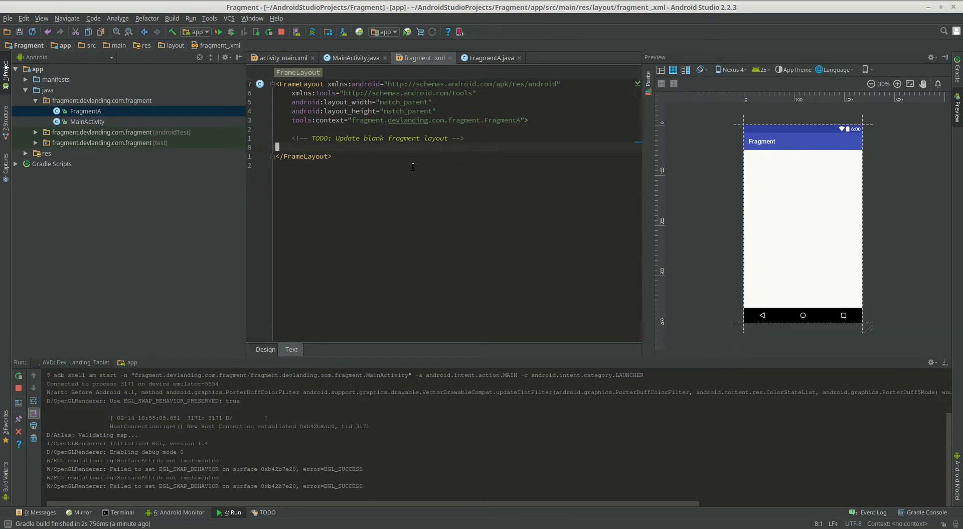
text(background="$)
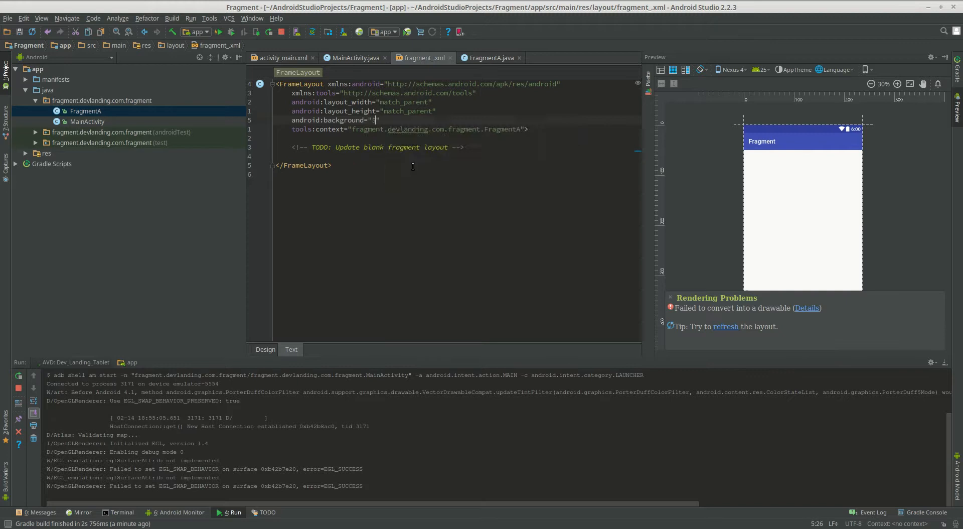
text($)
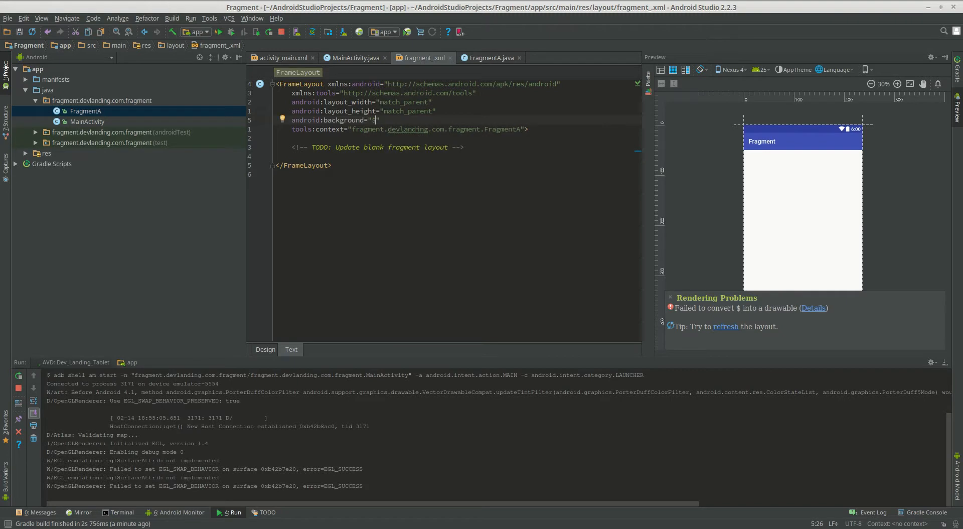
text(an droid)
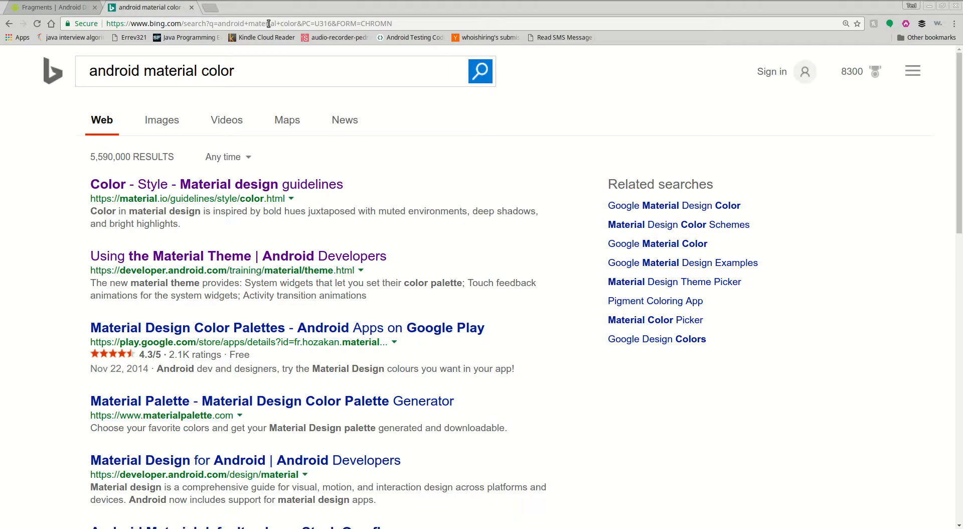
View a material colour reference result, then return to FragmentA's layout in Android Studio.
click(213, 184)
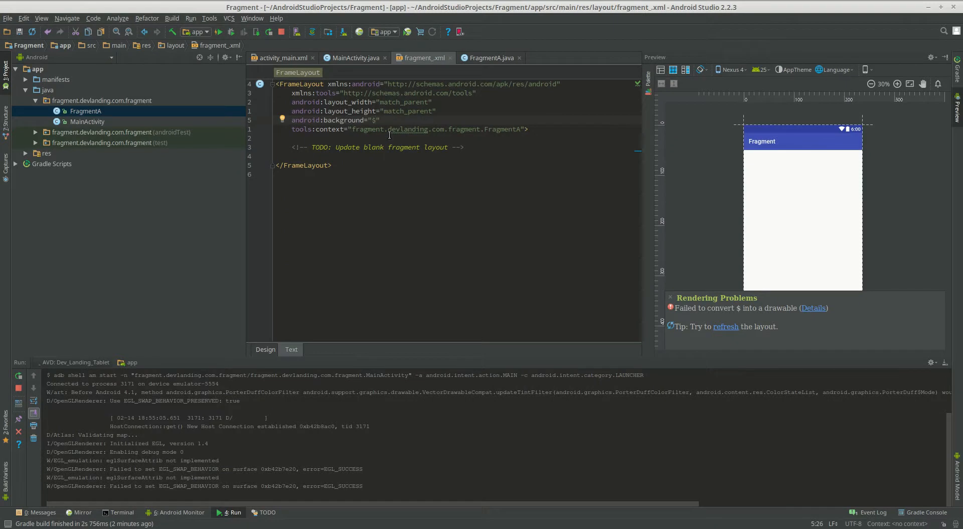
Set FragmentA's layout background to red #F44336 and bring up FragmentA.java.
text(F44336)
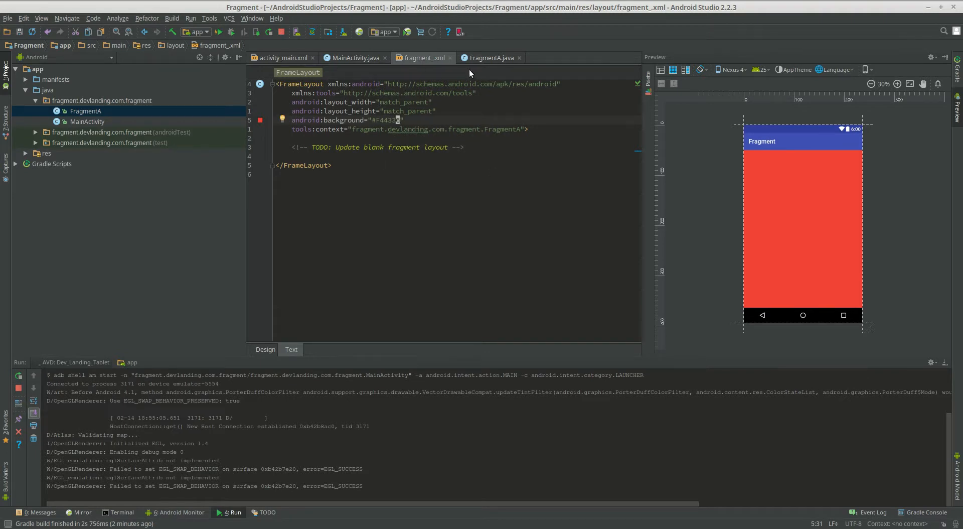
click(488, 59)
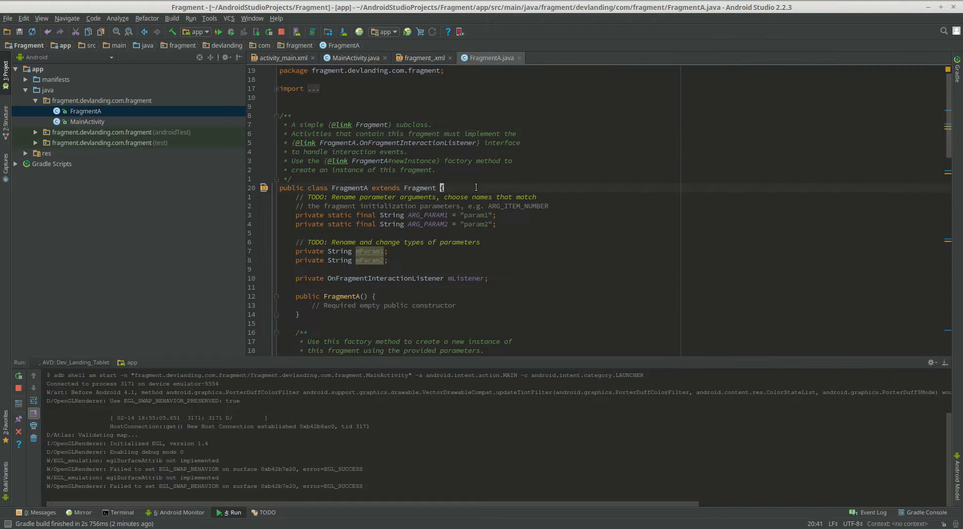
In MainActivity's onCreate, declare FragmentManager fragmentManager = getSupportFragmentManager().
scroll(down, 3)
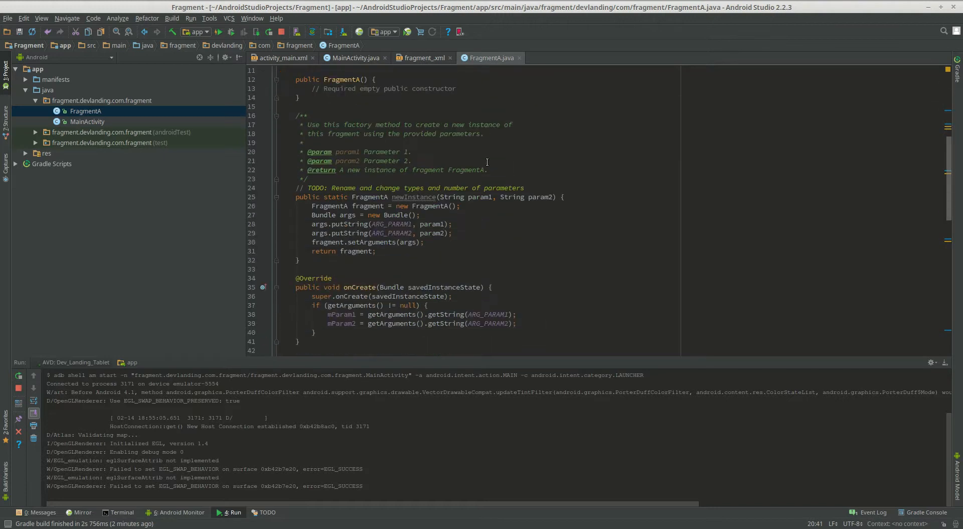
click(354, 57)
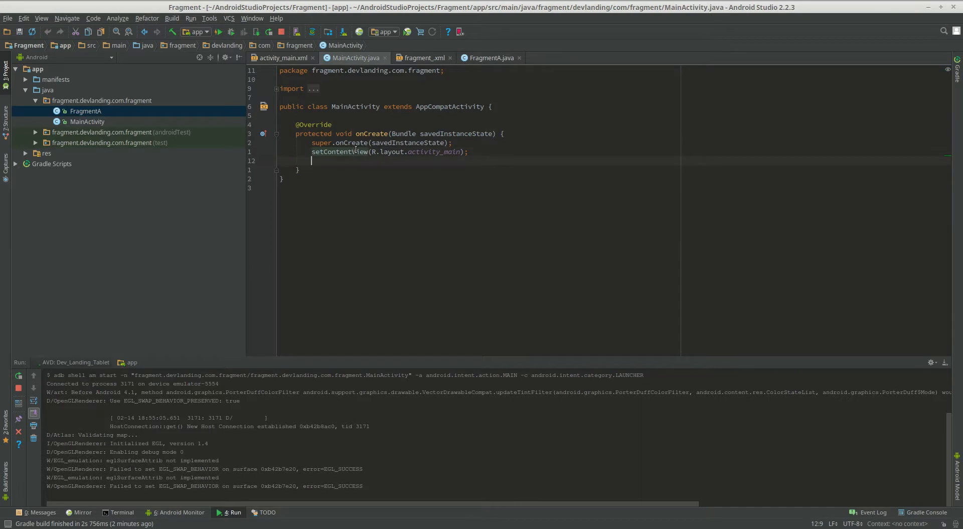
text(FragmentM)
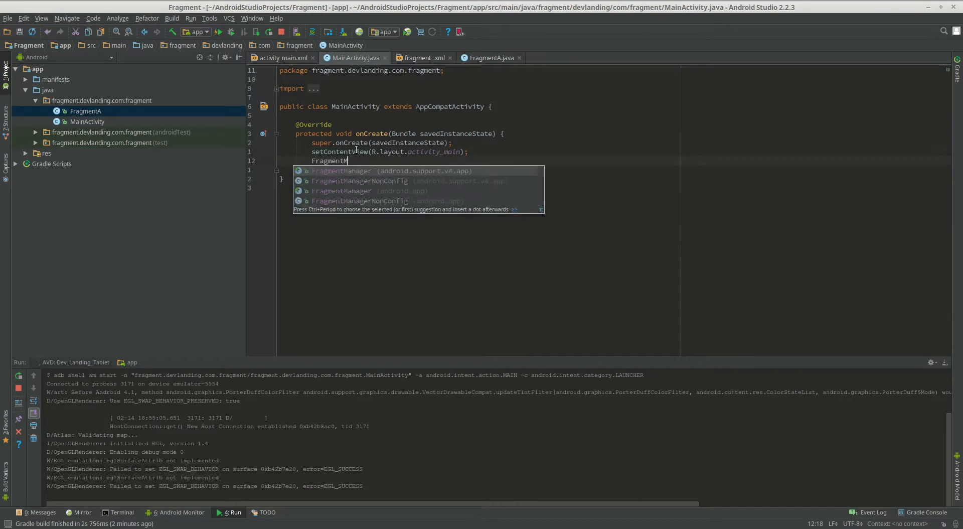
key(Enter)
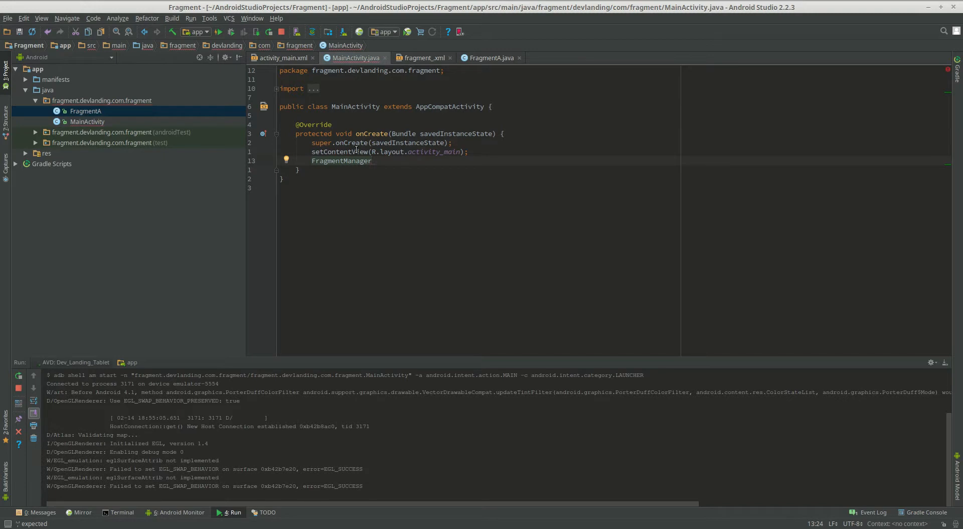
text(f)
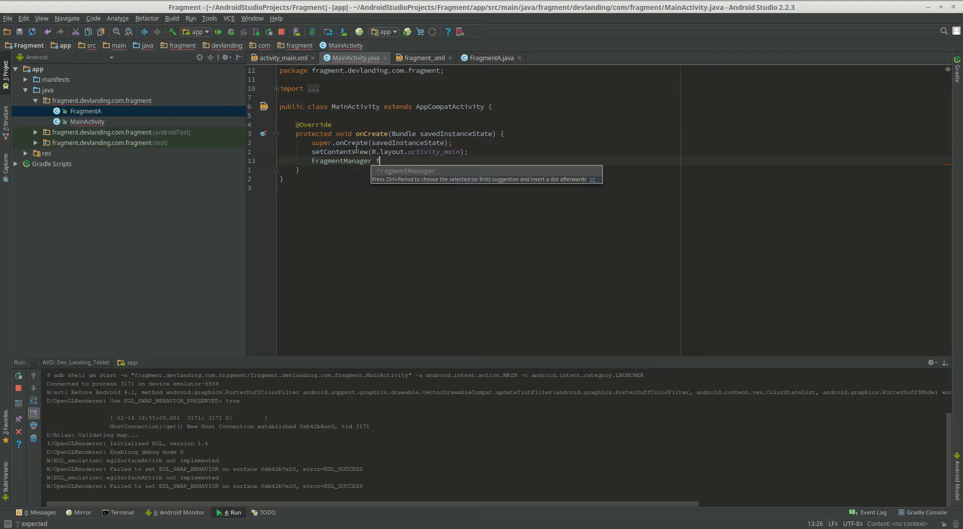
text(ragmentManager =)
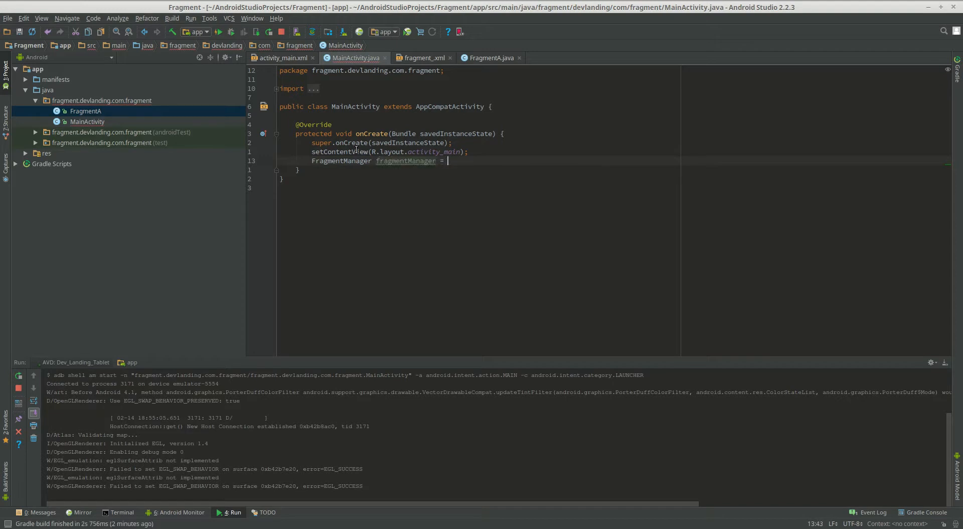
text(getSupportFragmentManager();)
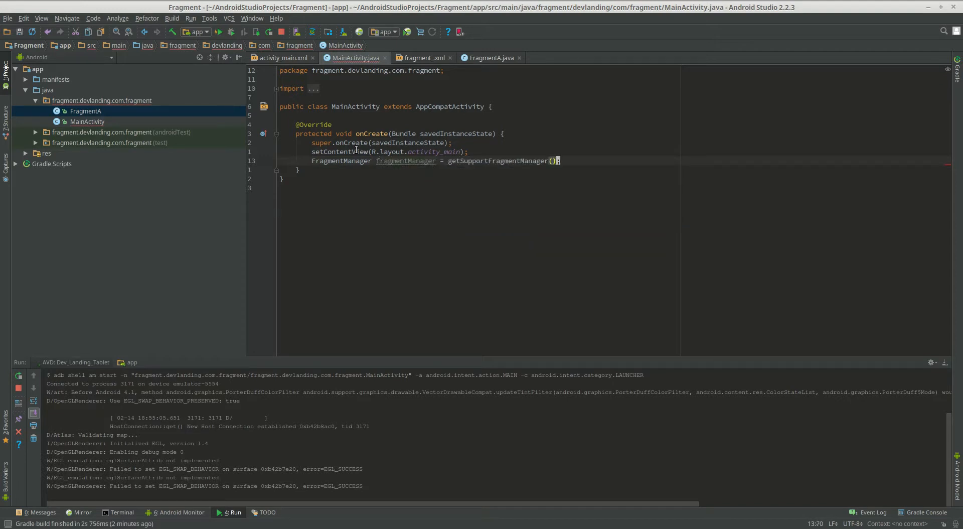
Start a FragmentTransaction declaration, then switch to activity_main.xml to check the container ids.
text(Fragment)
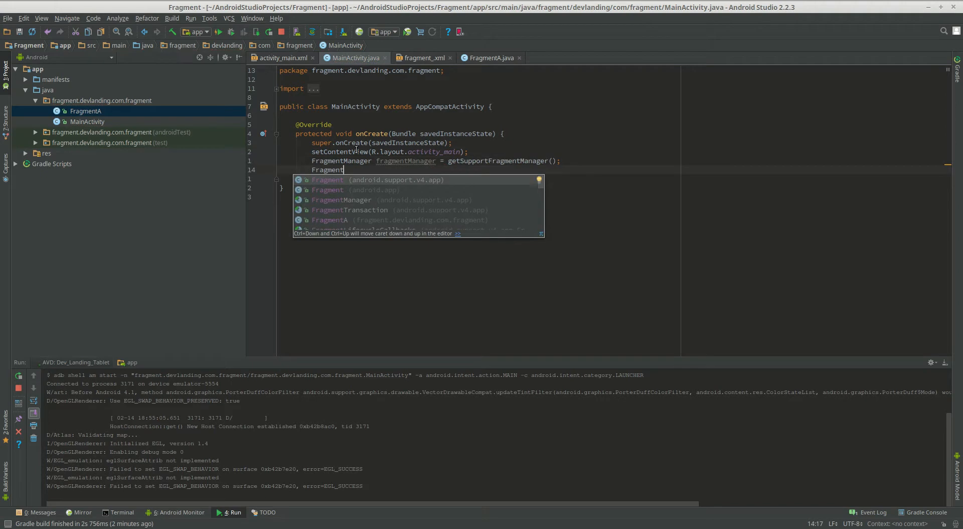
text(Transaction)
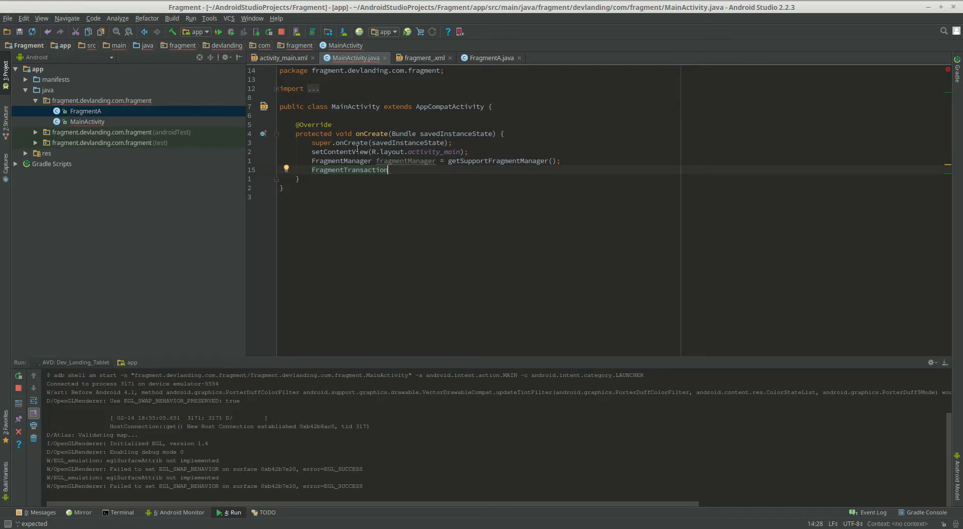
click(282, 58)
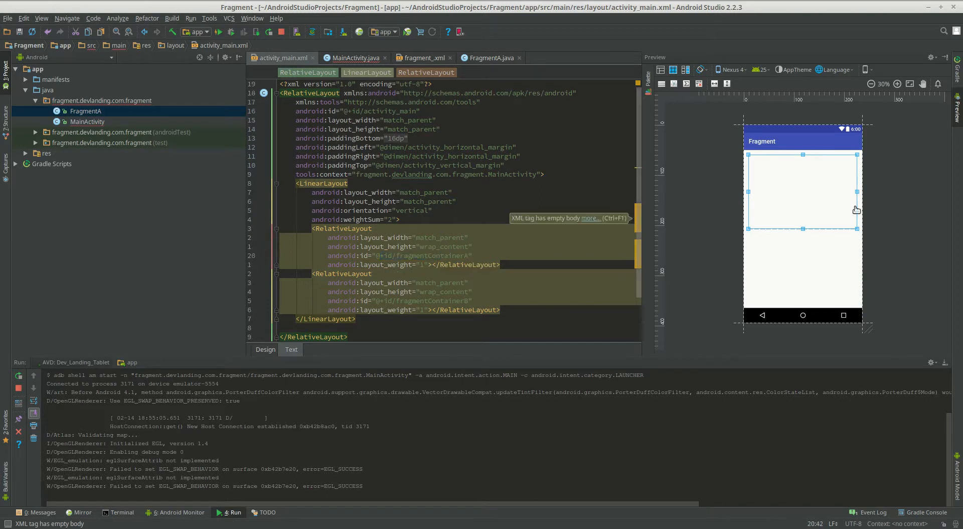
After reviewing fragmentContainerA and fragmentContainerB, return to MainActivity.java.
click(355, 57)
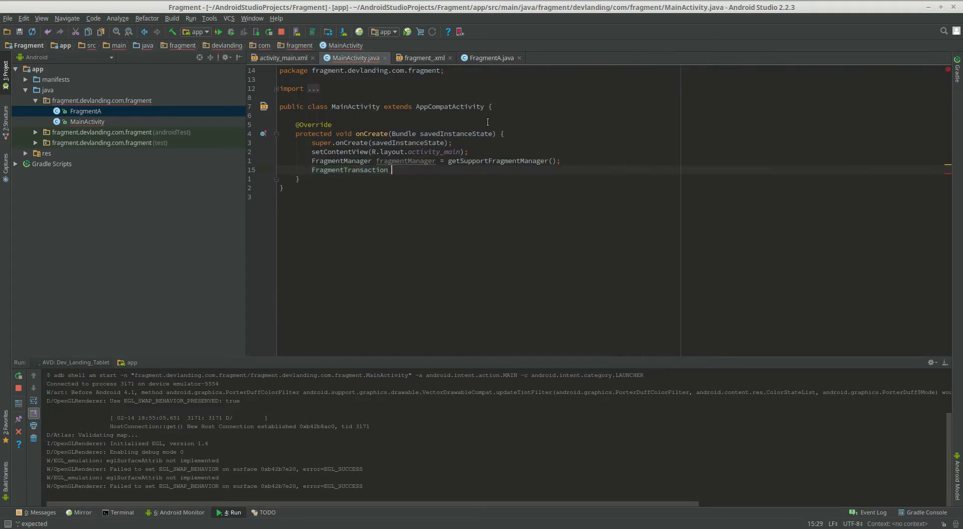
Assign fragmentTransaction = fragmentManager.beginTransaction().
text(fragmentTransaction =)
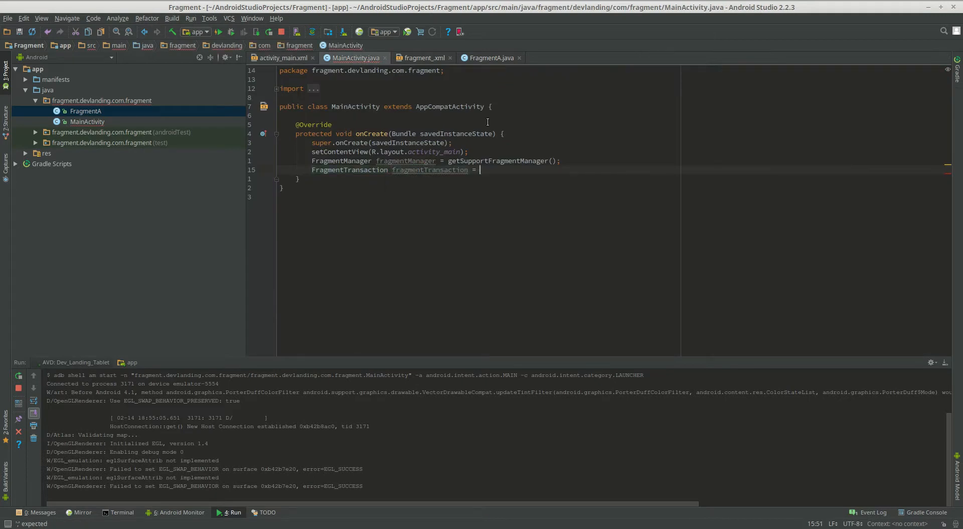
text(fragmentManager.beginTransaction();)
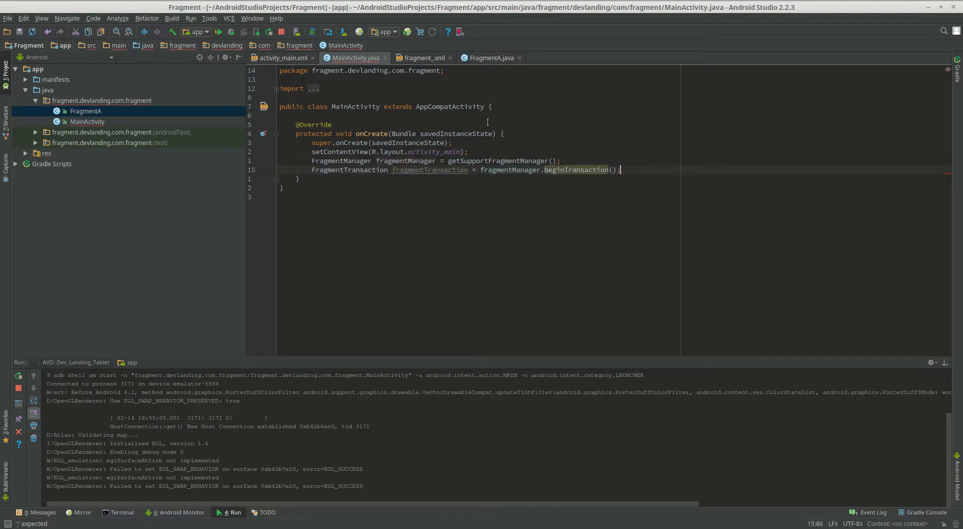
text(fragmentManager)
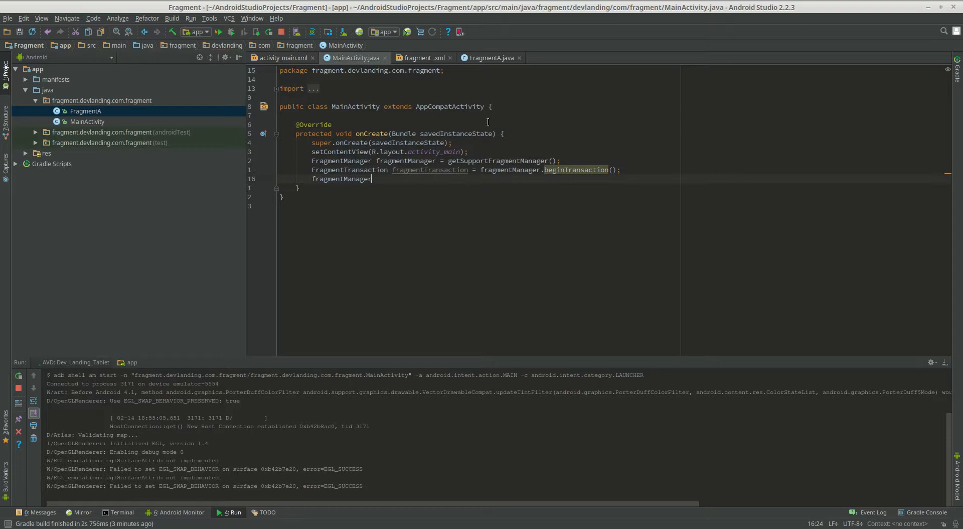
text(.)
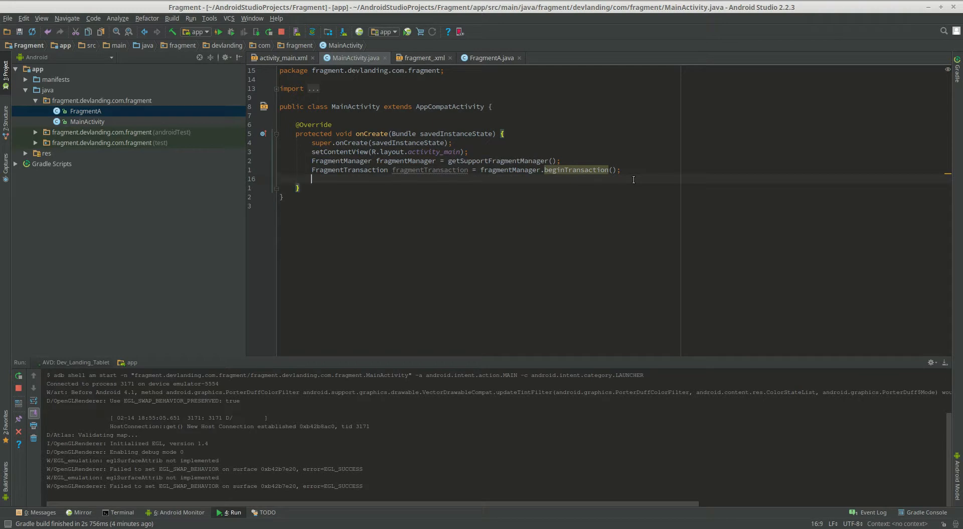
Begin a fragmentTransaction.add( call, then check the container ids in activity_main.xml.
text(fragmentT)
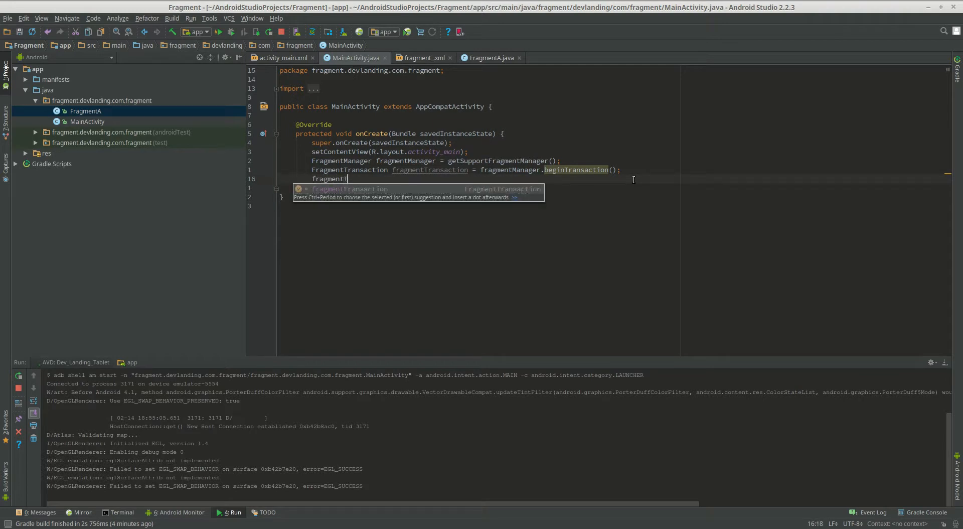
text(ransaction.ra)
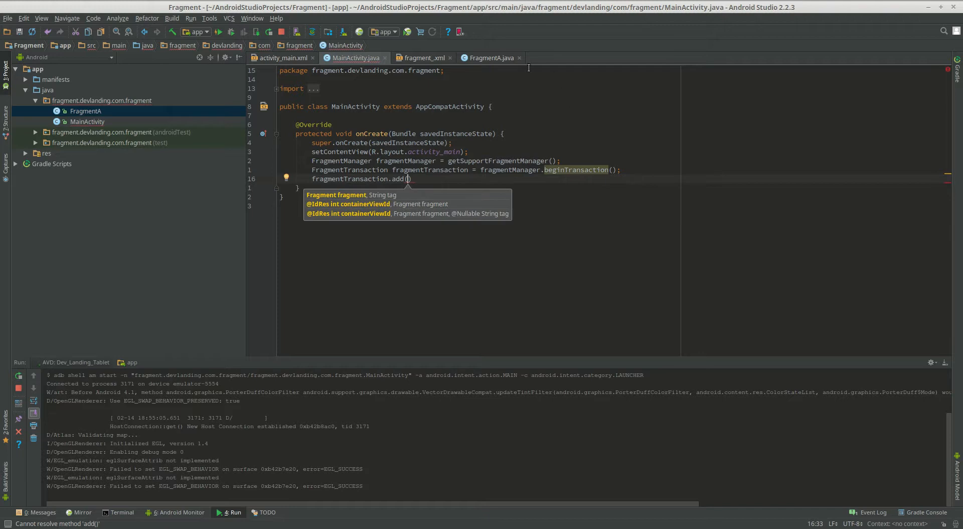
click(282, 58)
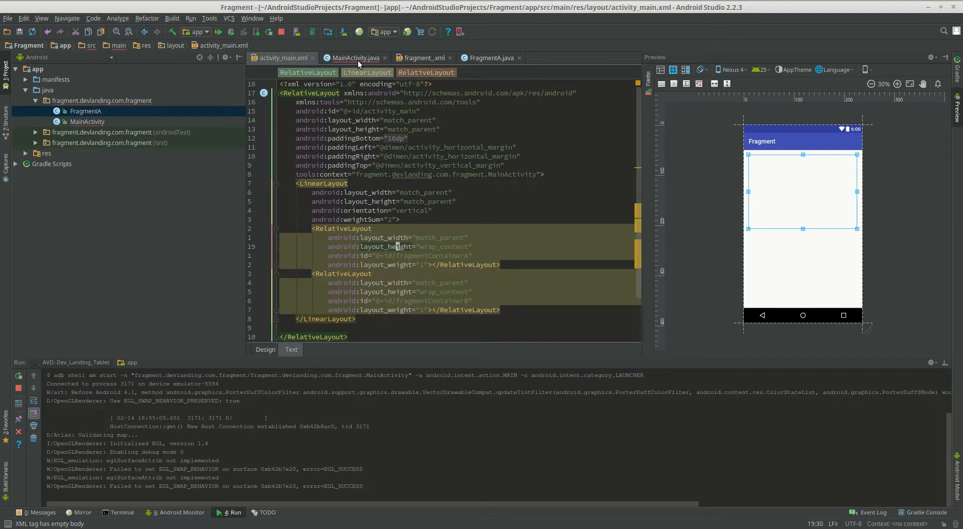
Declare FragmentA fragmentA = new FragmentA() and pass R.id.fragmentContainerA, fragmentA to the add call, then commit.
click(355, 59)
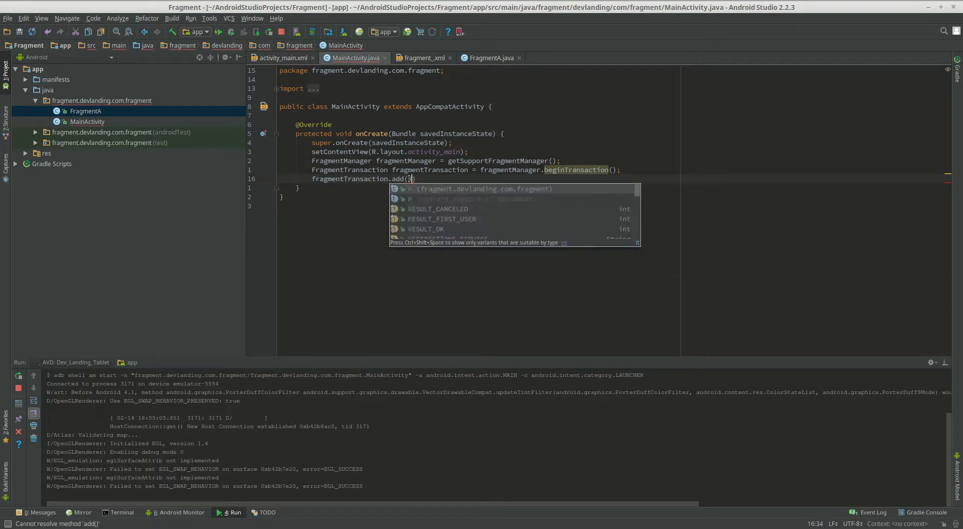
text(R)
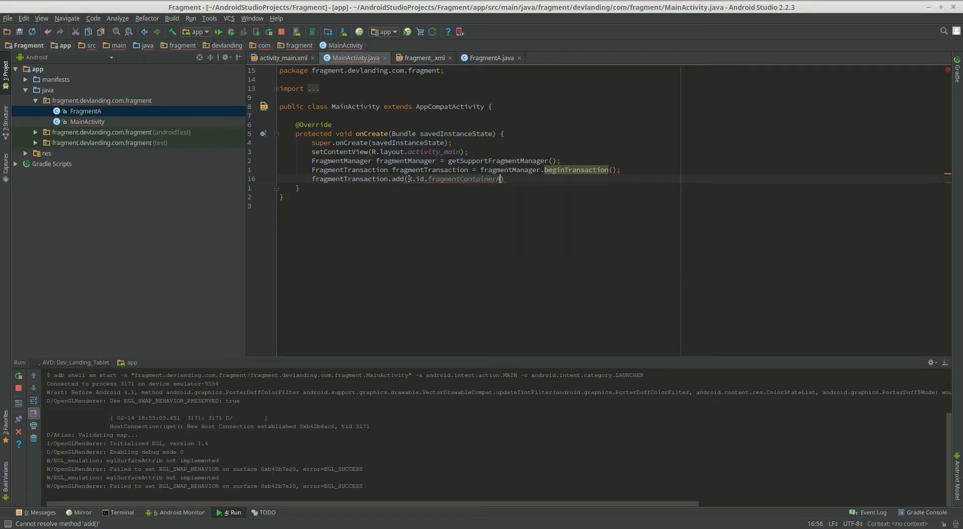
text(,)
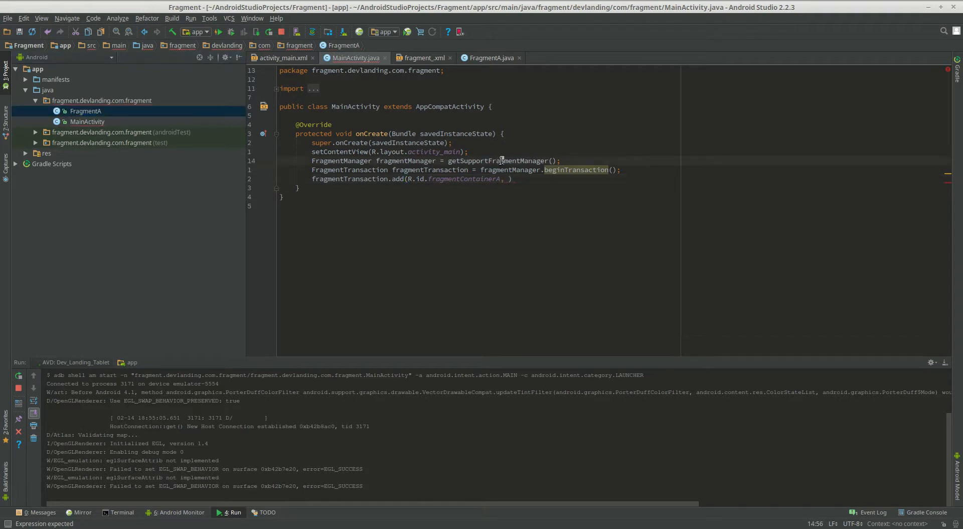
text(FragmentA fragmentA)
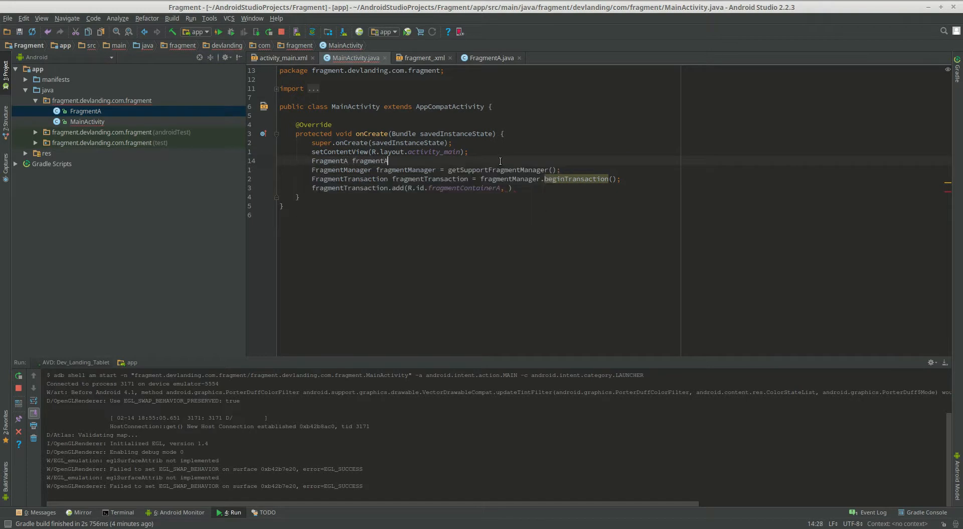
text(= new FragmentA();)
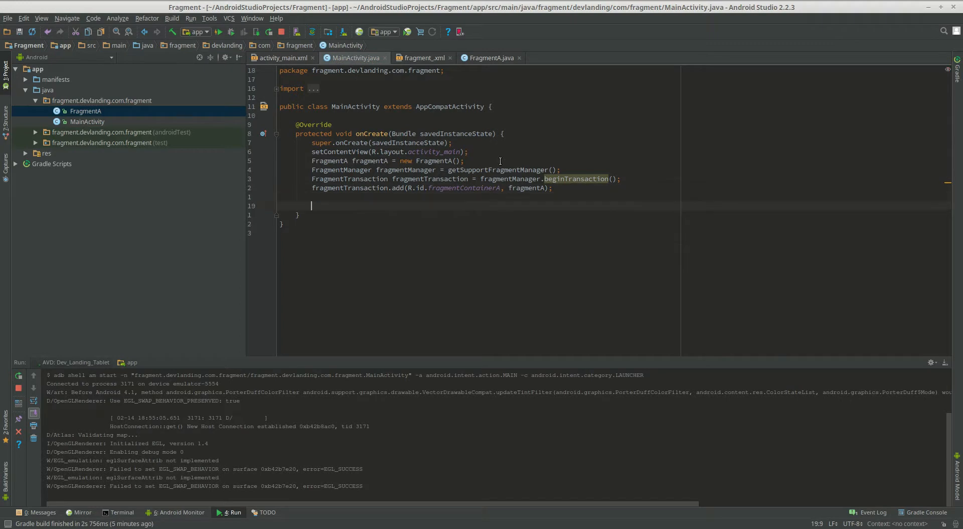
text(fragmentTransaction.commit();)
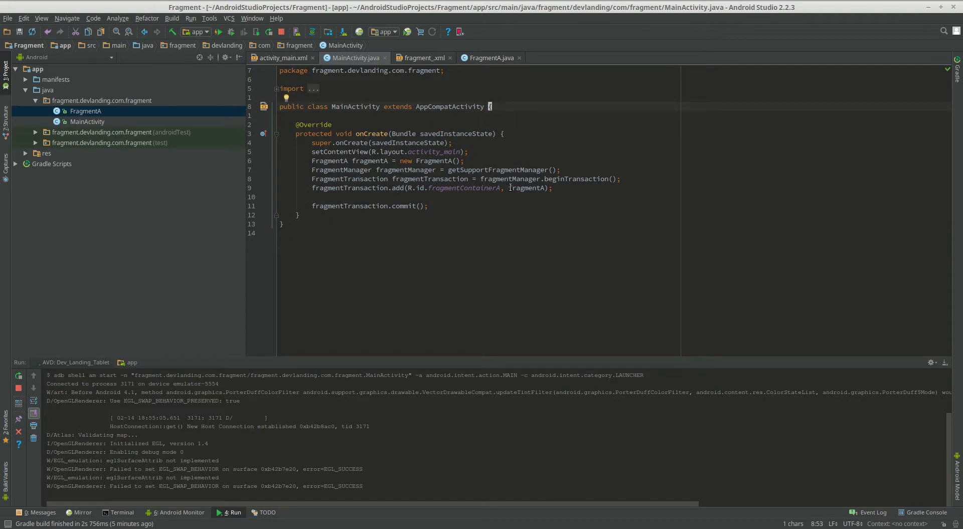
Run the app on the emulator and jump to the FragmentA line that threw the OnFragmentInteractionListener crash.
double_click(527, 188)
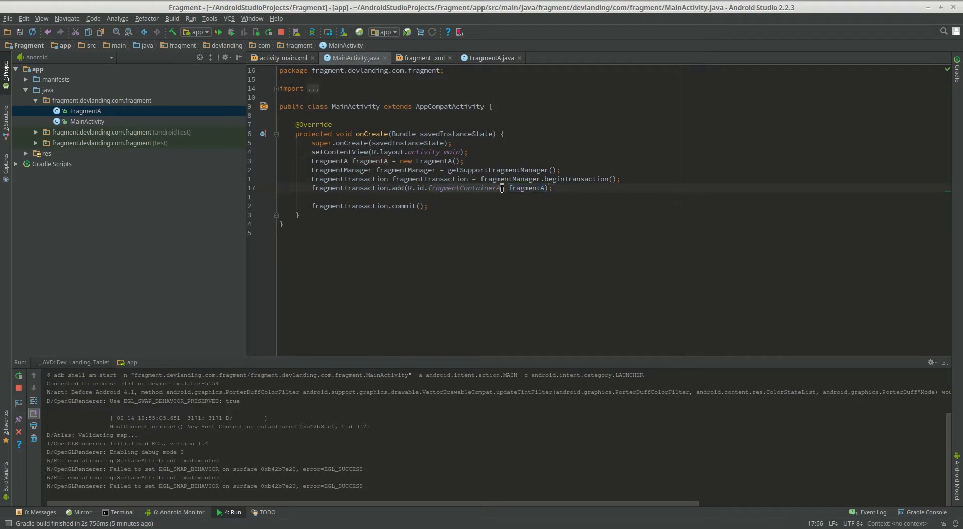
drag(412, 187, 501, 188)
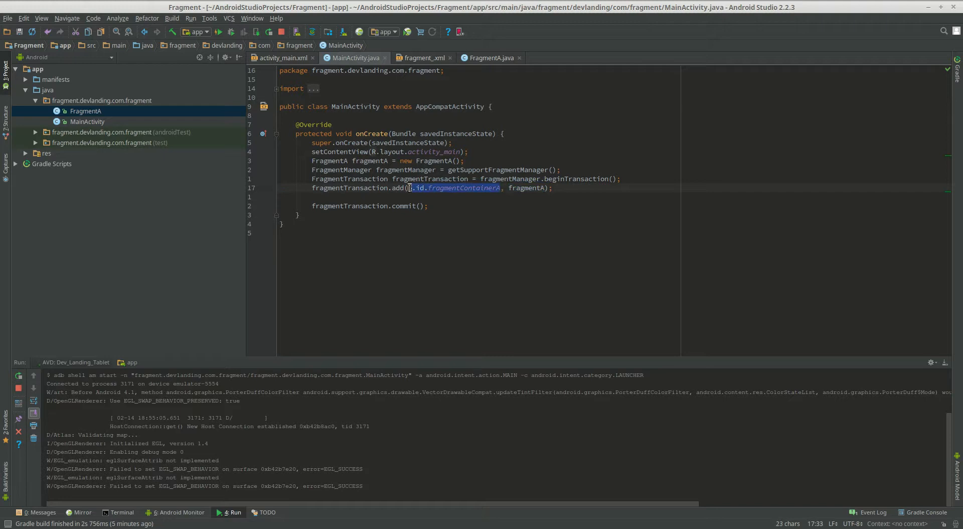
click(282, 59)
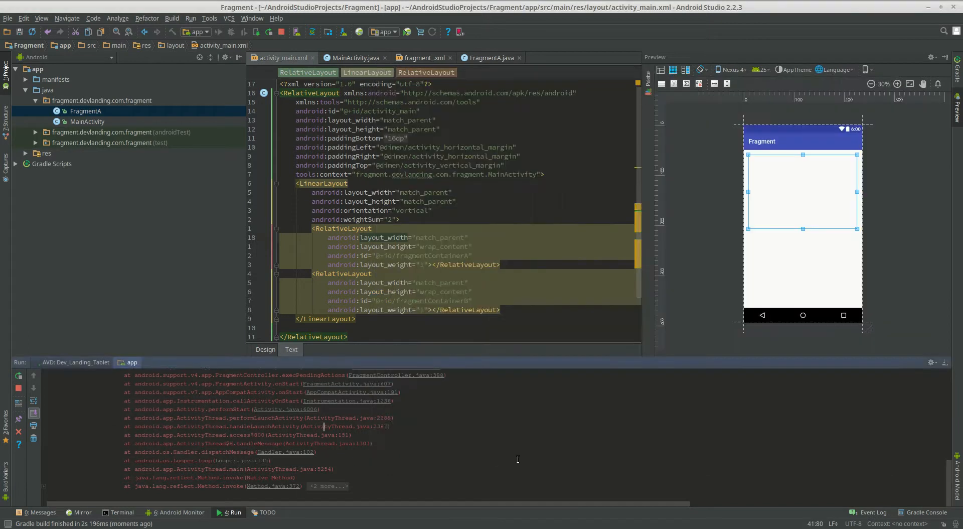
click(488, 57)
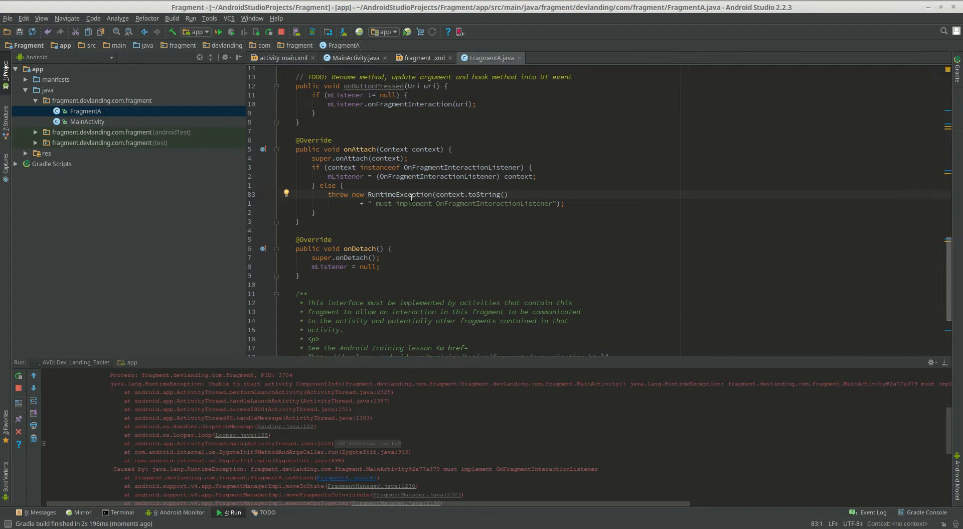
Declare MainActivity as implementing FragmentA.OnFragmentInteractionListener.
click(354, 57)
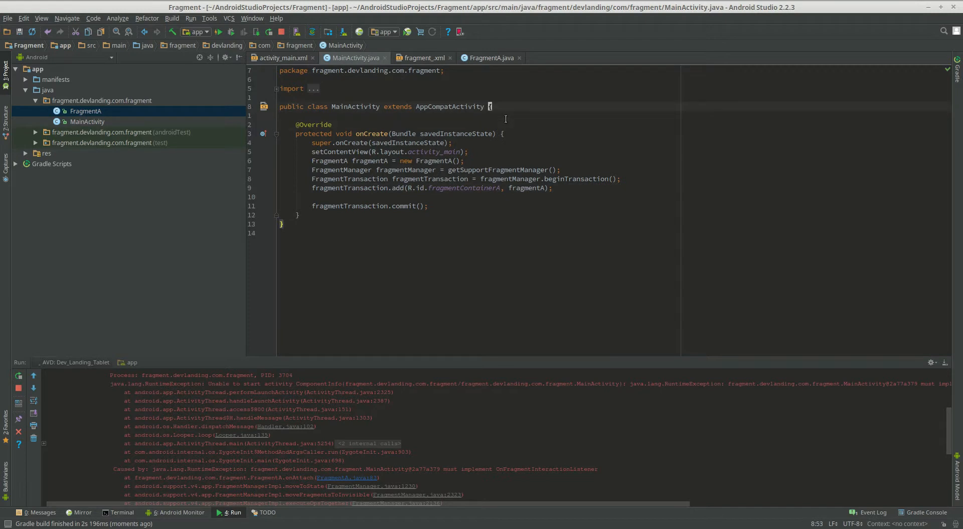
text(implements)
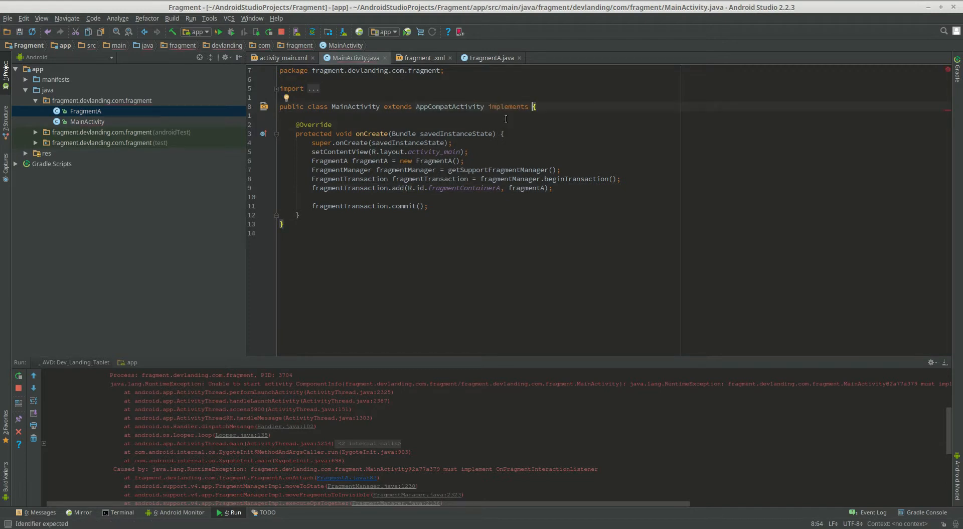
text(FragmentA.)
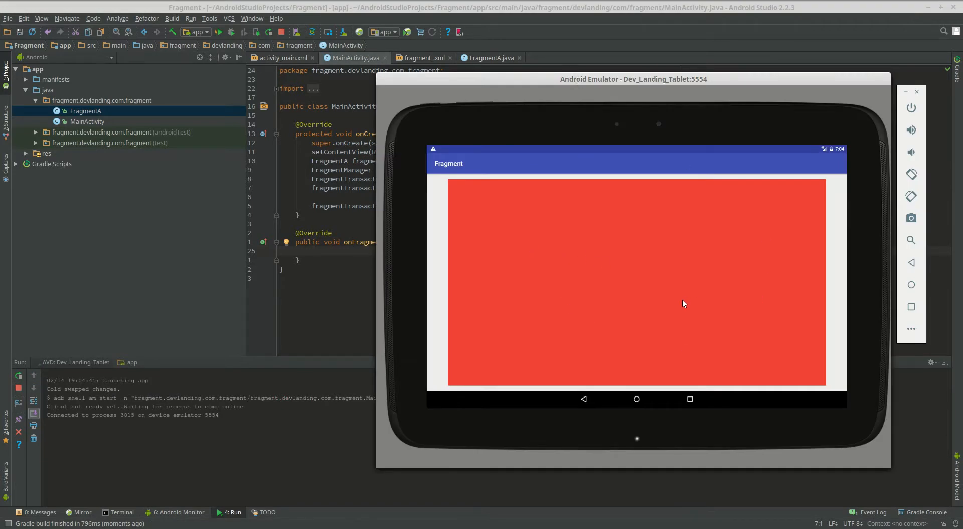
mouse_move(648, 205)
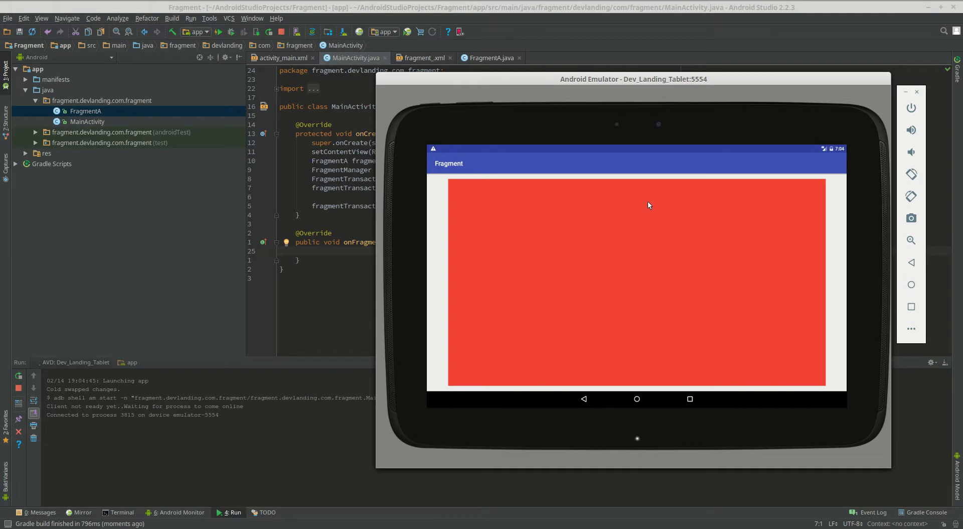
mouse_move(429, 212)
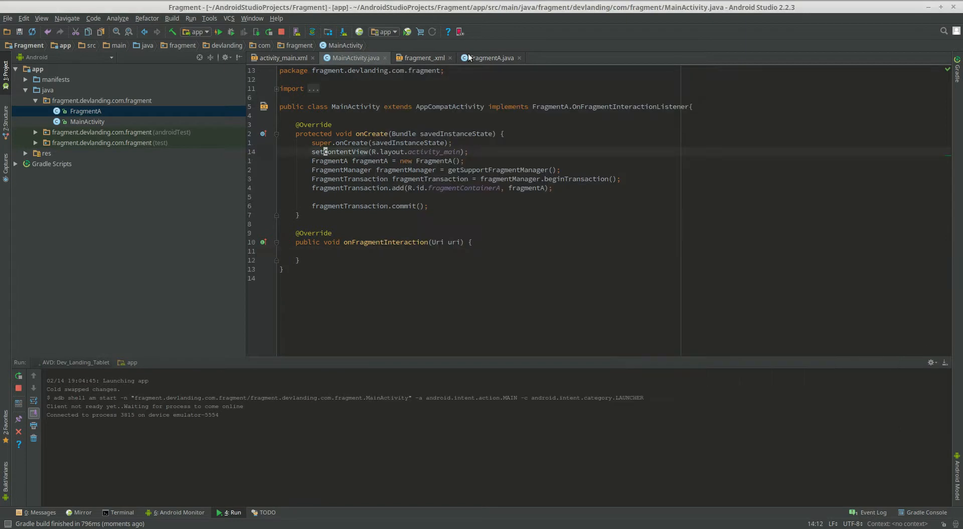
Make activity_main horizontal with 0dp-width, match_parent-height containers and relaunch the app.
click(282, 58)
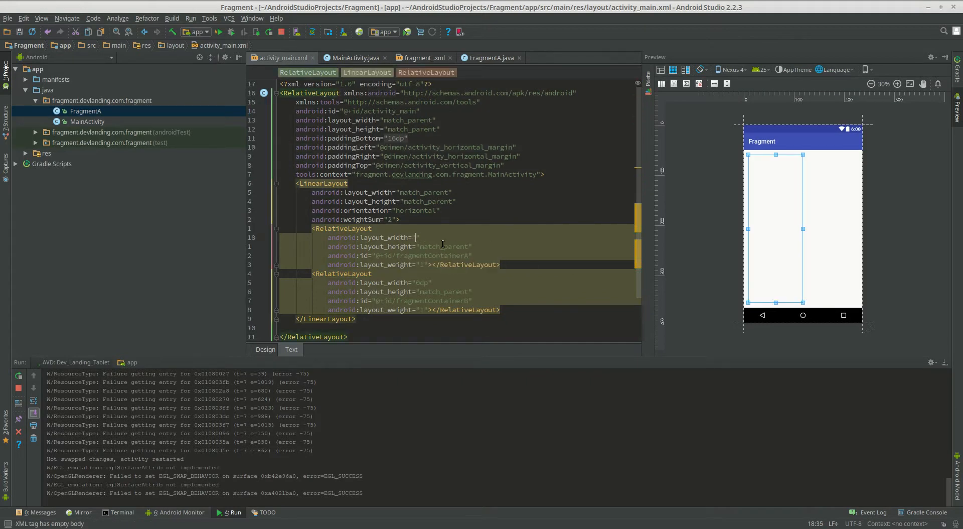
text(wrap_conten)
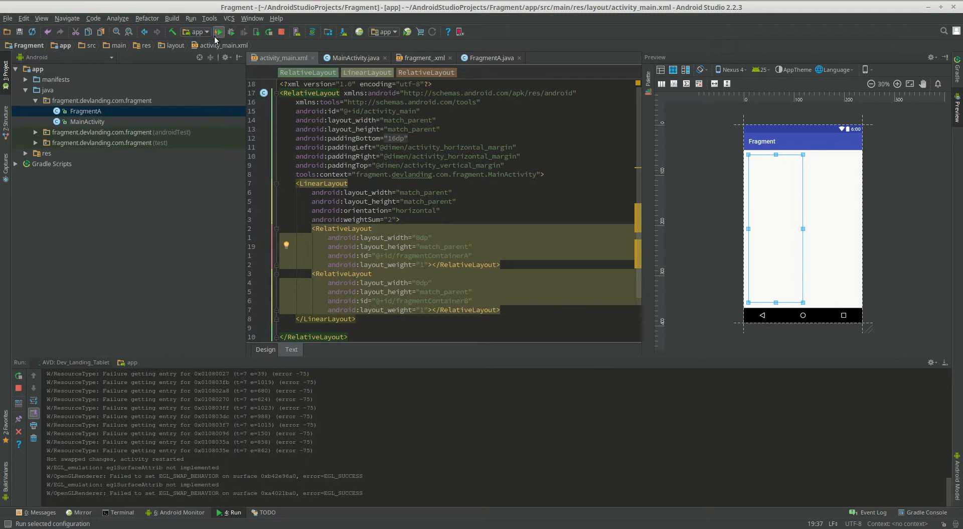
click(218, 31)
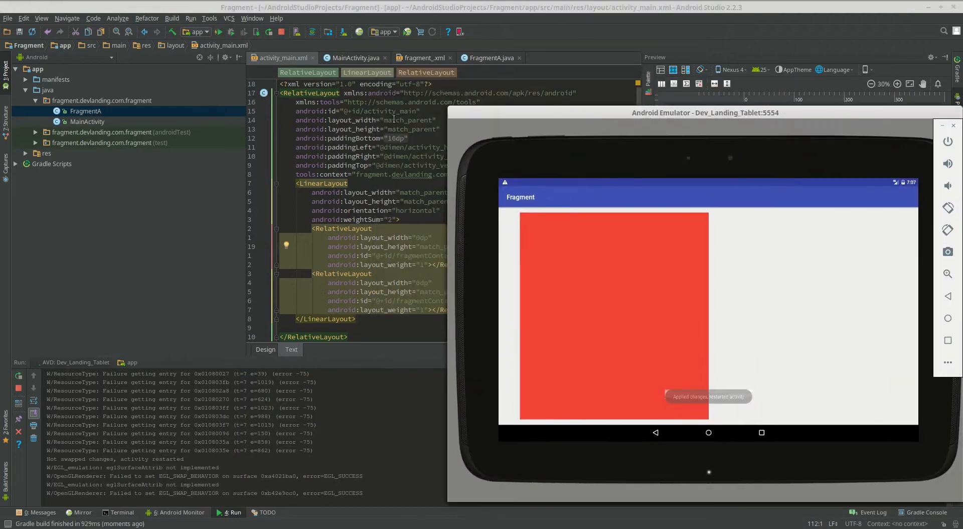
click(355, 57)
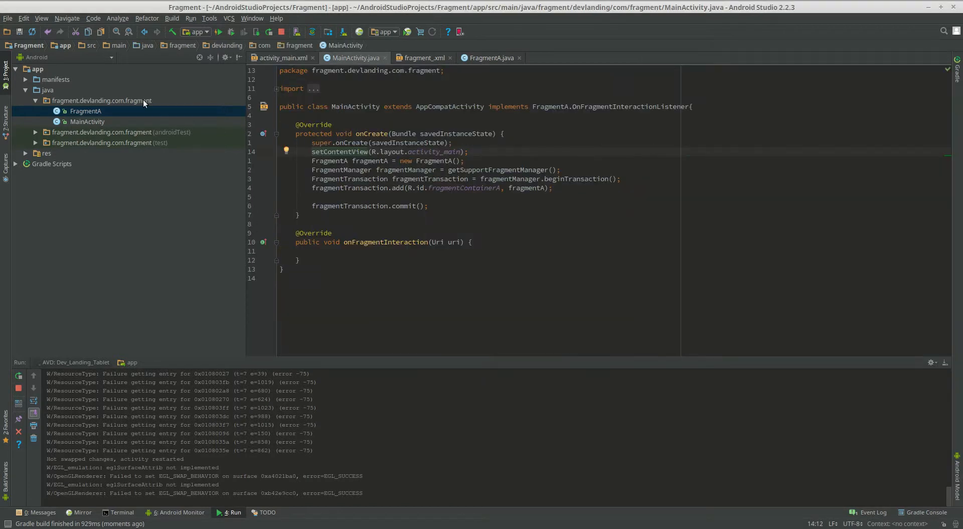
Create a blank fragment named FragmentB in the app package via New > Fragment.
right_click(102, 101)
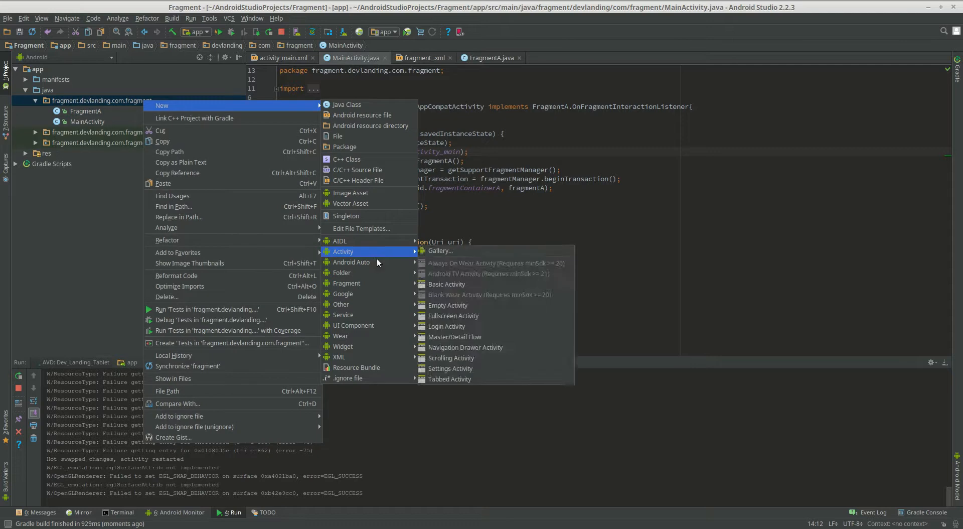
mouse_move(346, 283)
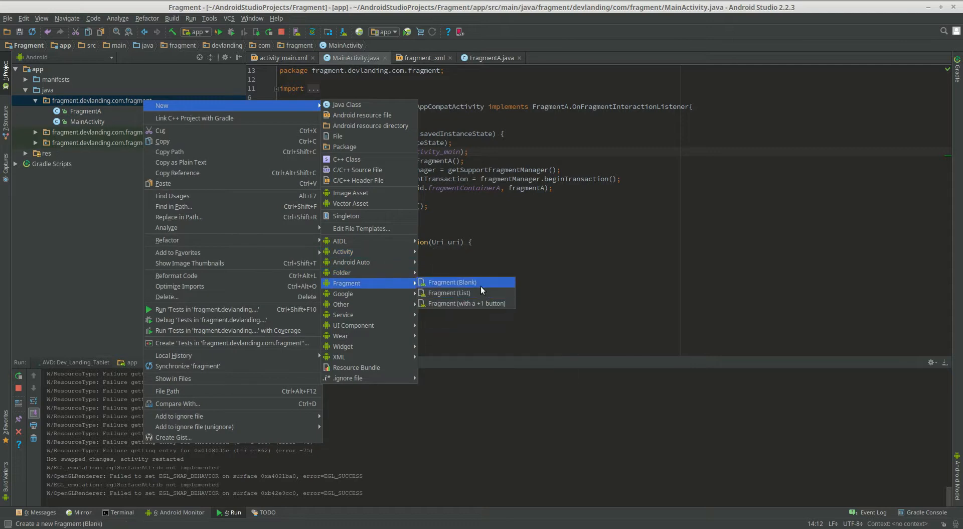
click(452, 282)
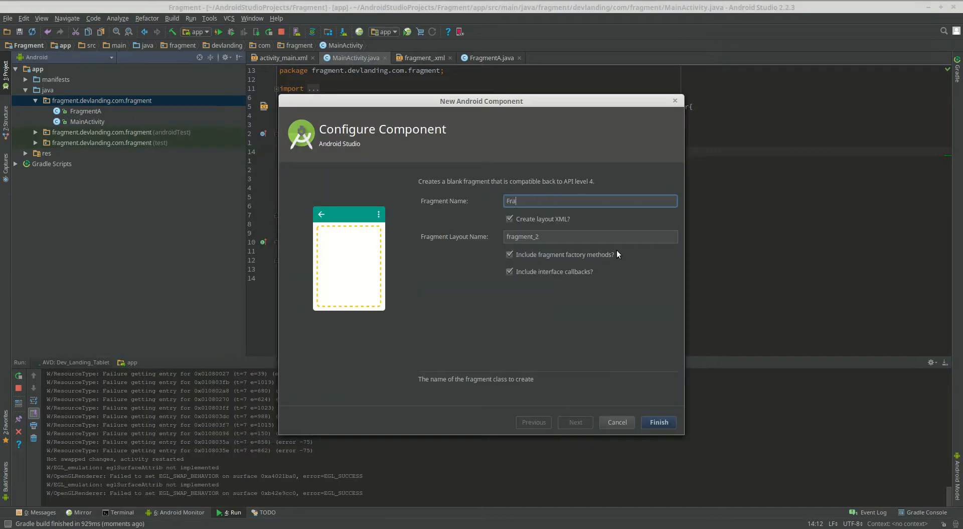
click(658, 422)
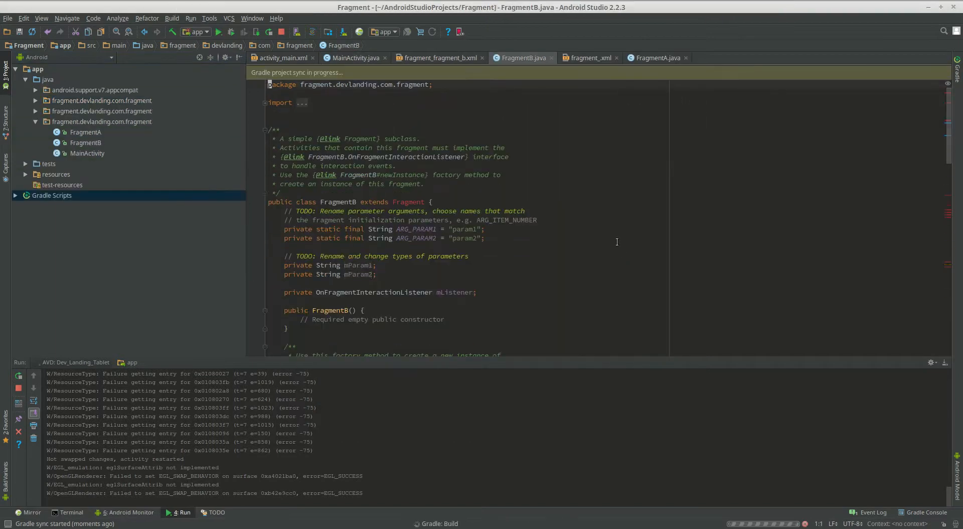